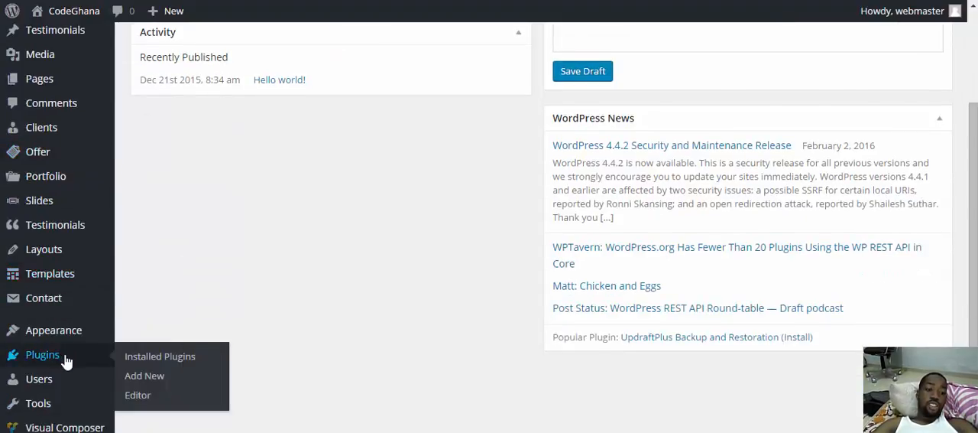
{"action": "mouse_move", "coordinate": [144, 374]}
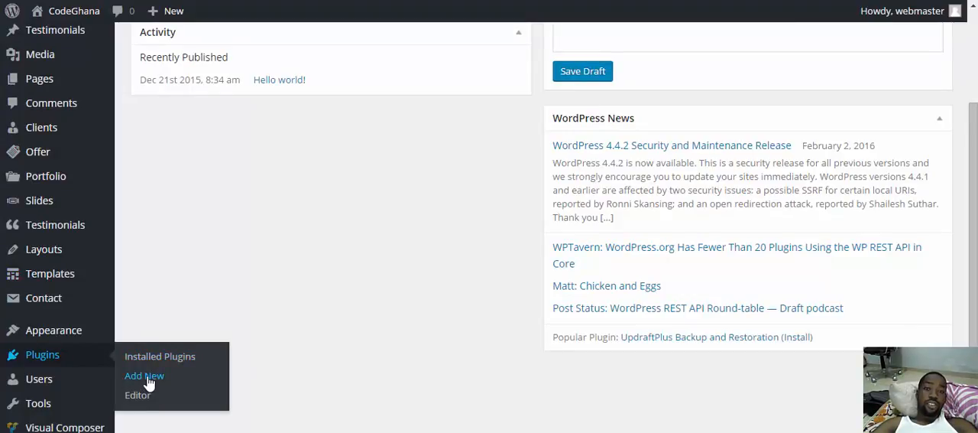
Search the Add Plugins directory for 'Business Opening Hours'
{"action": "left_click", "coordinate": [144, 374]}
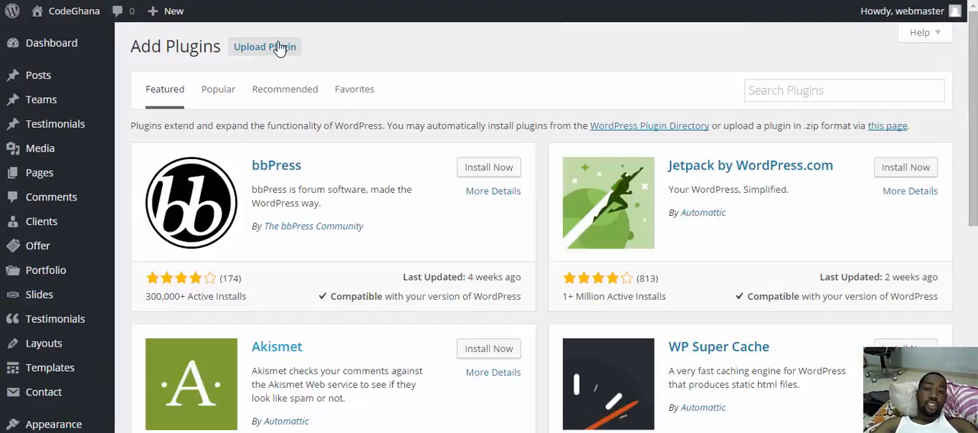
{"action": "left_click", "coordinate": [844, 90]}
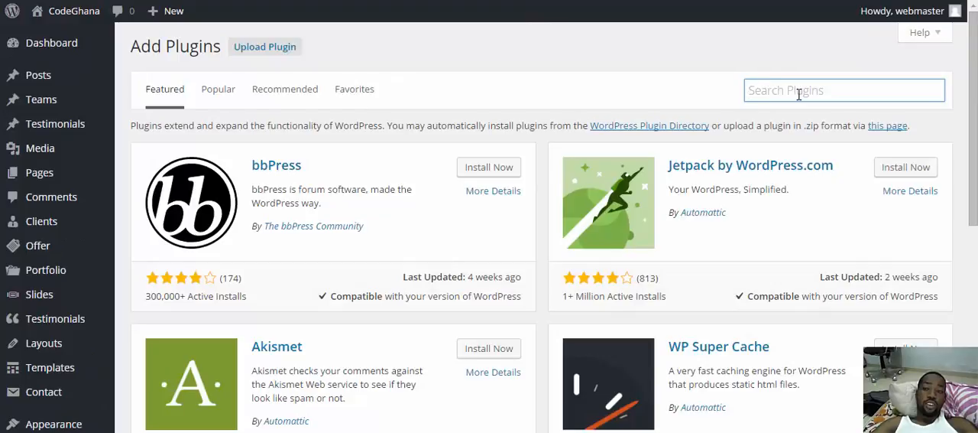
{"action": "type", "text": "Business Opening Hours"}
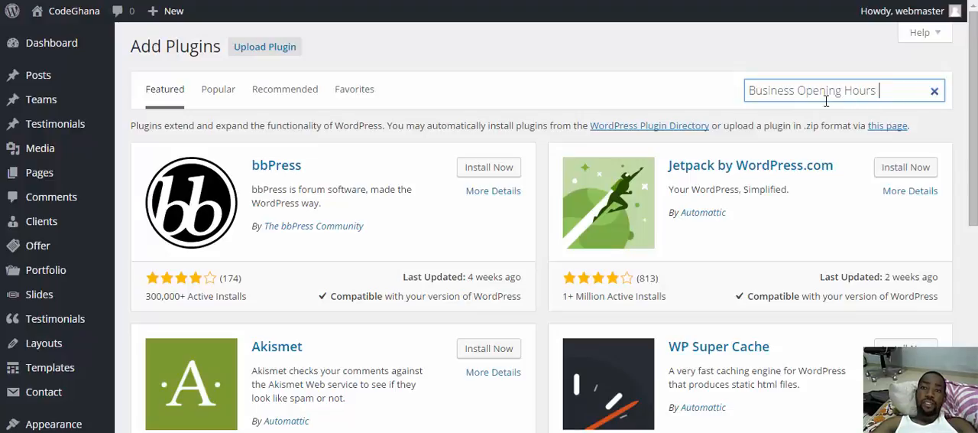
{"action": "mouse_move", "coordinate": [704, 125]}
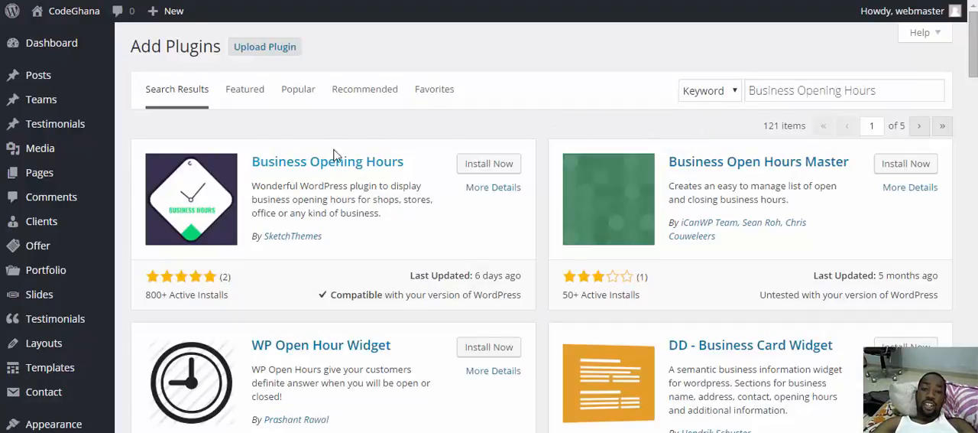
{"action": "mouse_move", "coordinate": [342, 170]}
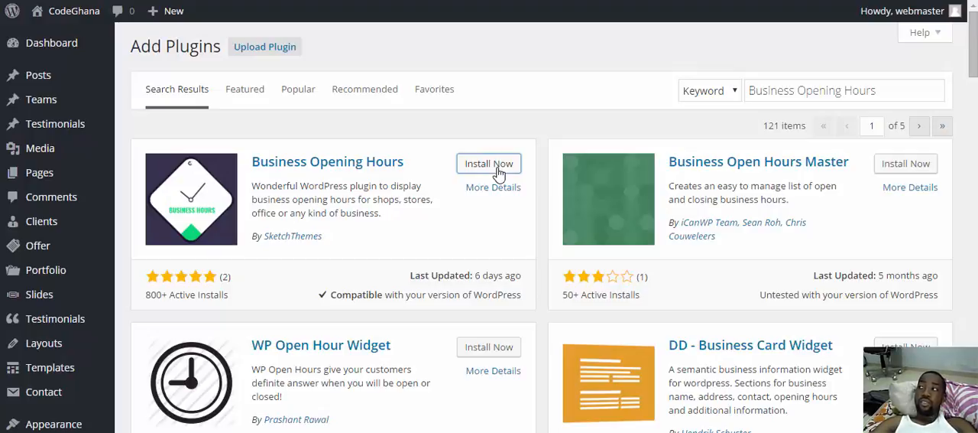
{"action": "mouse_move", "coordinate": [509, 184]}
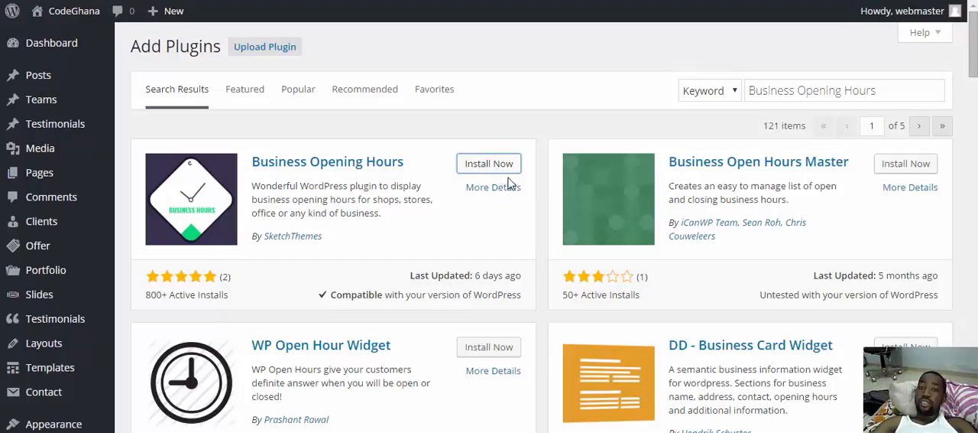
Install and activate the Business Opening Hours plugin by SketchThemes
{"action": "left_click", "coordinate": [489, 162]}
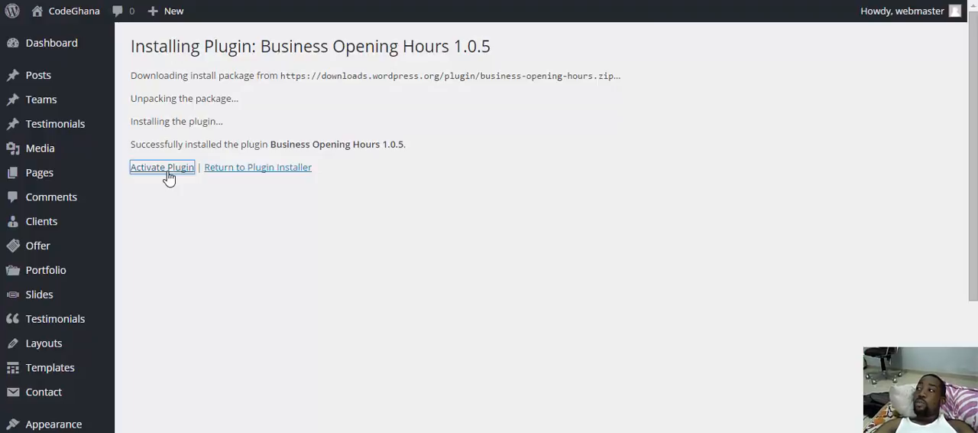
{"action": "mouse_move", "coordinate": [168, 180]}
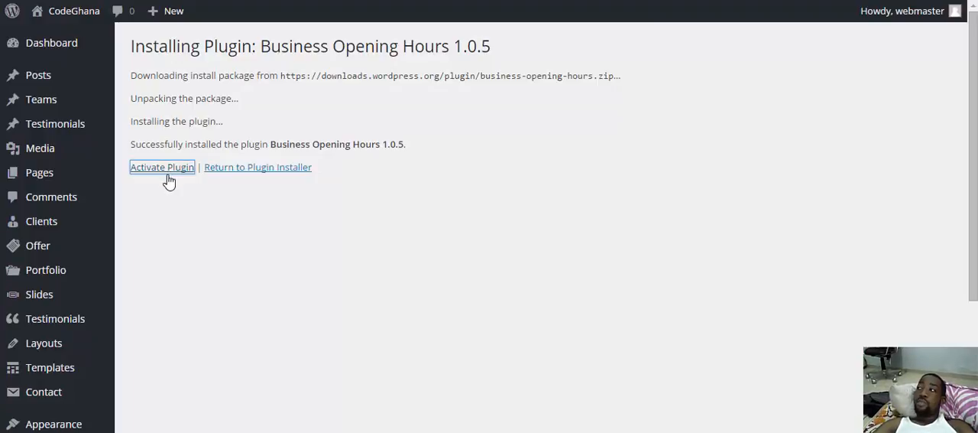
{"action": "mouse_move", "coordinate": [163, 211]}
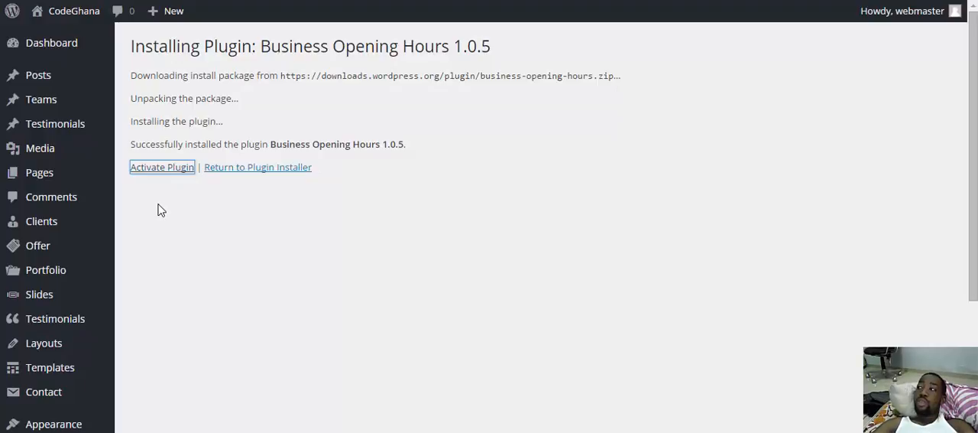
{"action": "left_click", "coordinate": [162, 166]}
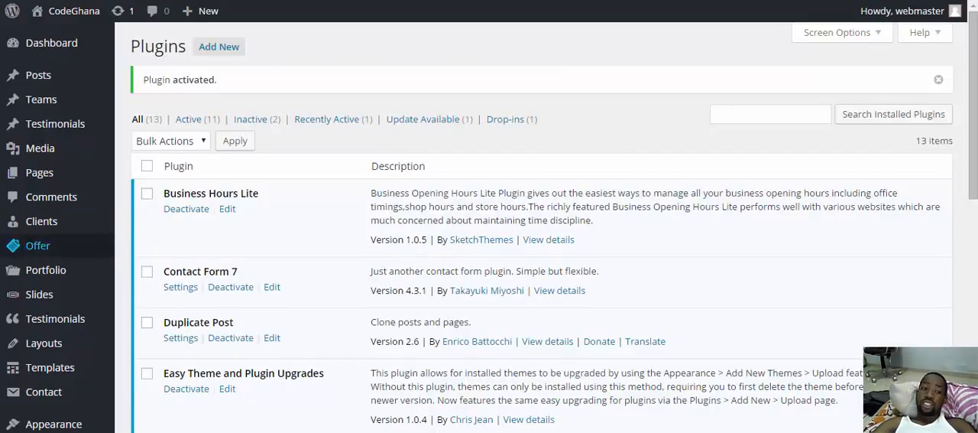
{"action": "scroll", "scroll_direction": "down", "scroll_amount": 3}
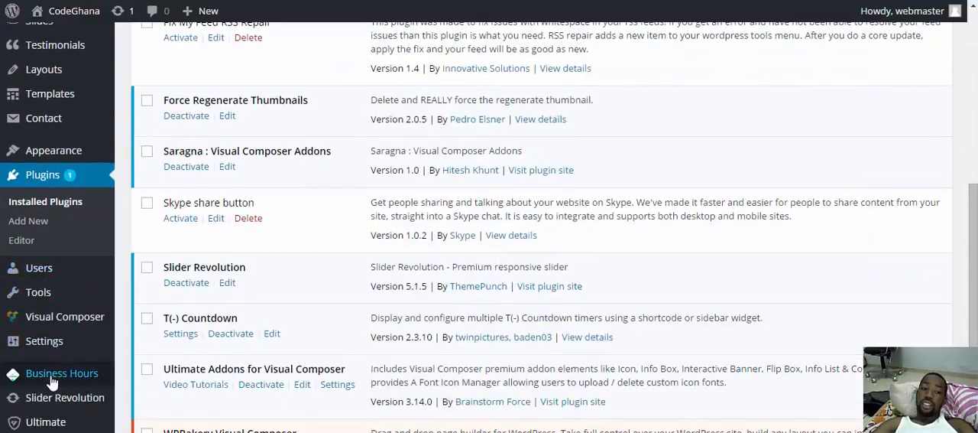
{"action": "mouse_move", "coordinate": [33, 386]}
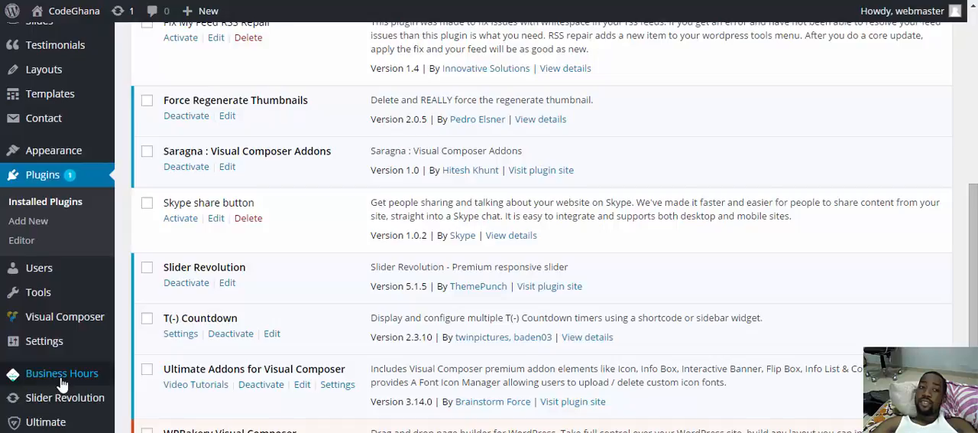
In Business Hours settings, keep the timezone set to UTC+00:00
{"action": "left_click", "coordinate": [61, 373]}
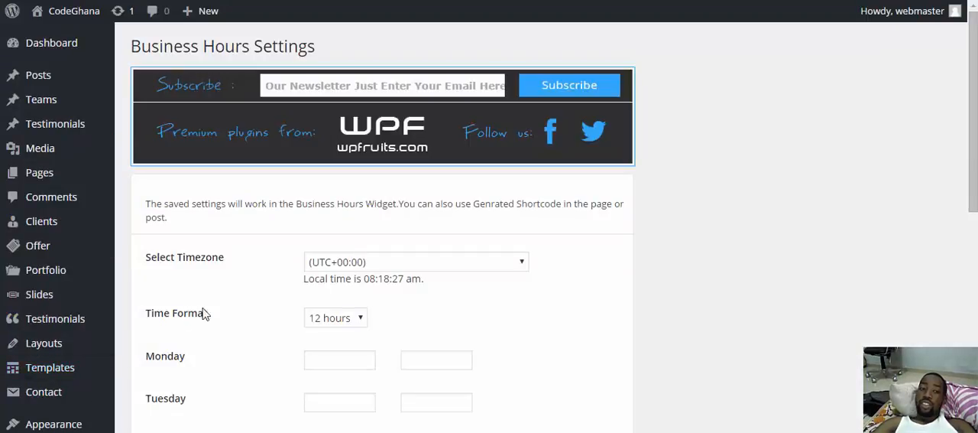
{"action": "mouse_move", "coordinate": [321, 219]}
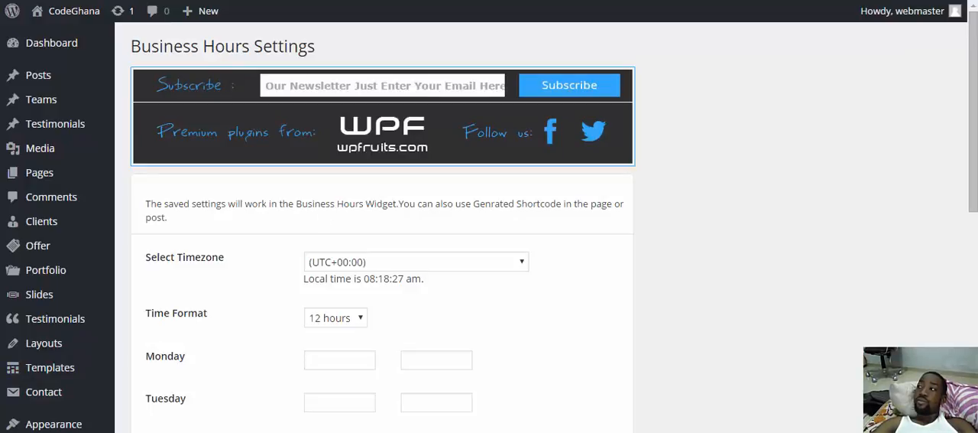
{"action": "mouse_move", "coordinate": [847, 306]}
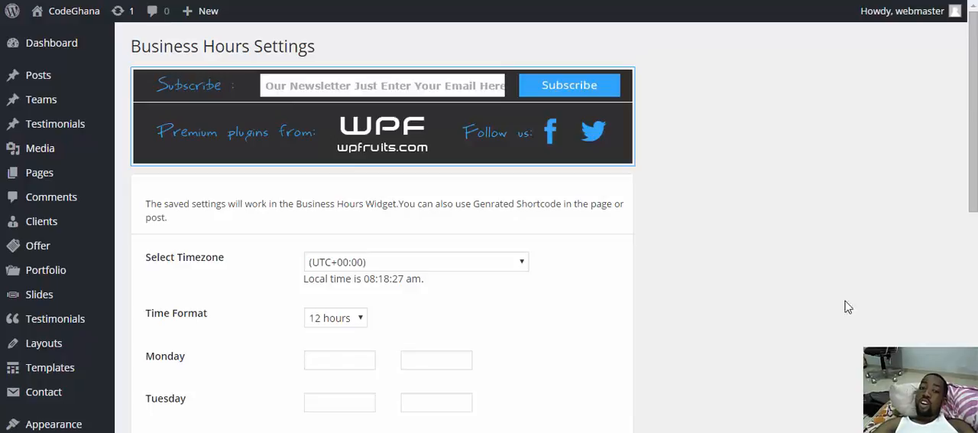
{"action": "mouse_move", "coordinate": [492, 285]}
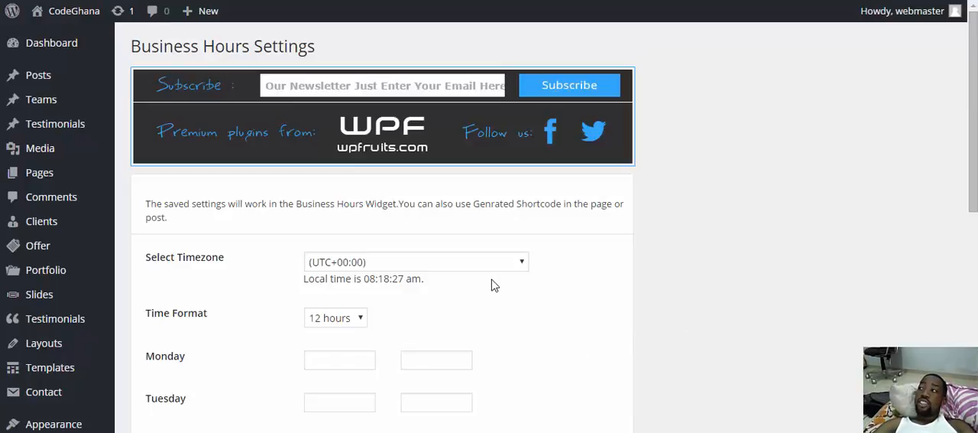
{"action": "mouse_move", "coordinate": [495, 284]}
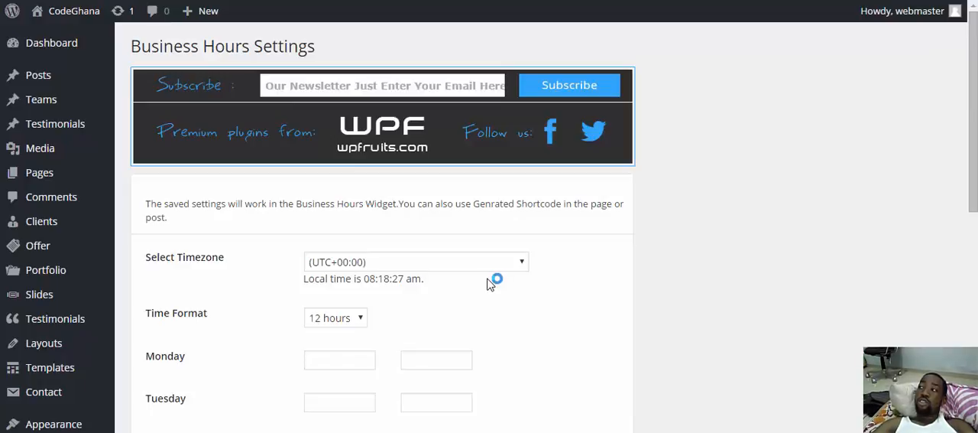
{"action": "mouse_move", "coordinate": [483, 284]}
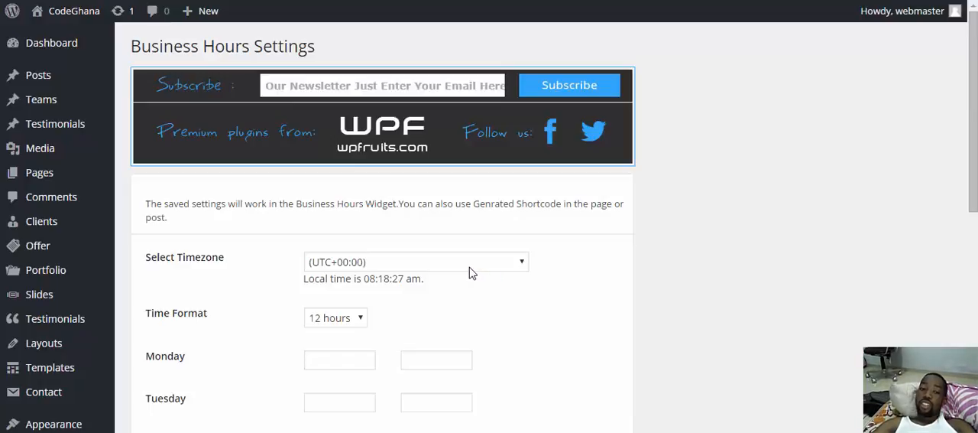
{"action": "left_click", "coordinate": [416, 262]}
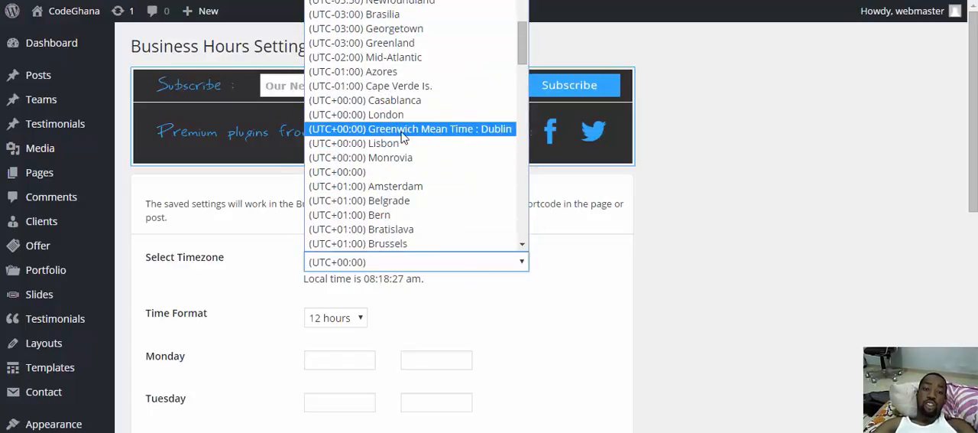
{"action": "mouse_move", "coordinate": [431, 138]}
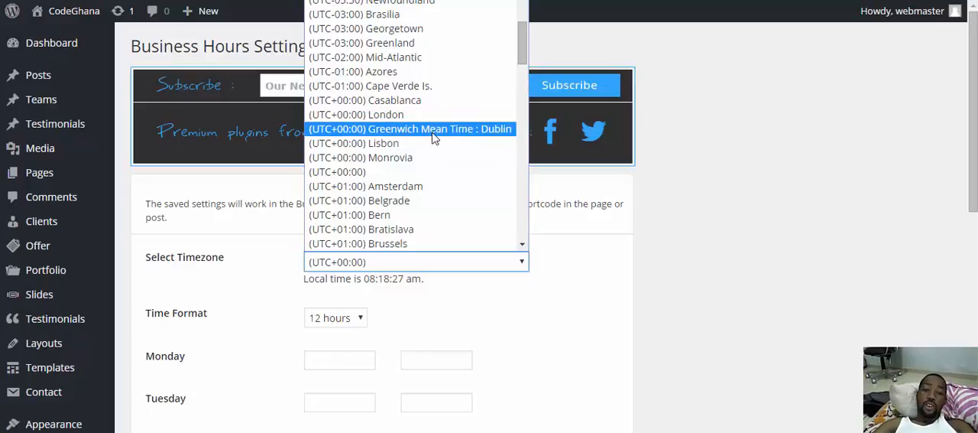
{"action": "mouse_move", "coordinate": [443, 141]}
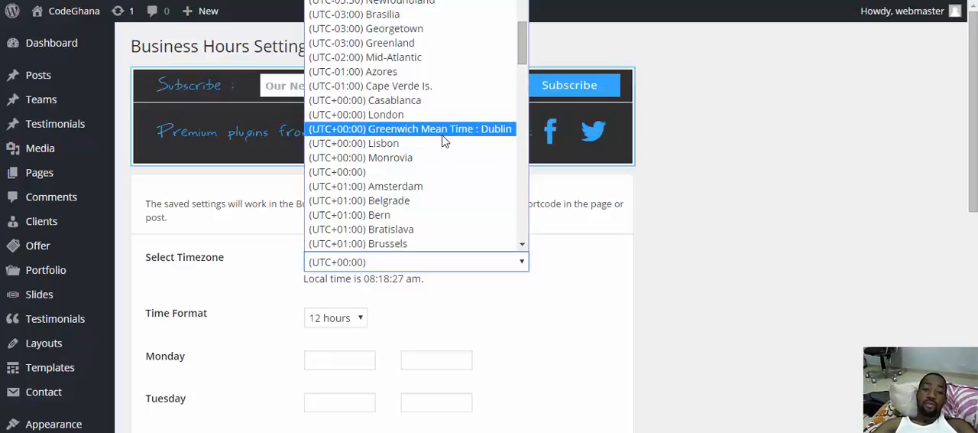
{"action": "mouse_move", "coordinate": [375, 171]}
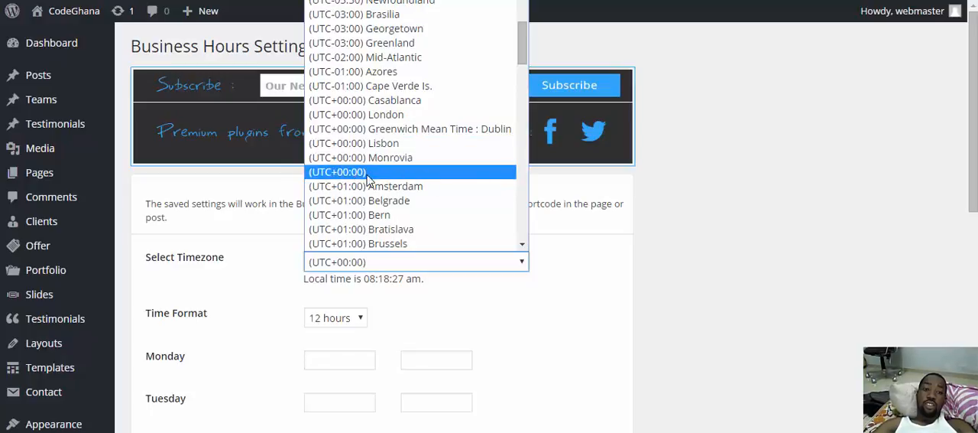
{"action": "mouse_move", "coordinate": [358, 174]}
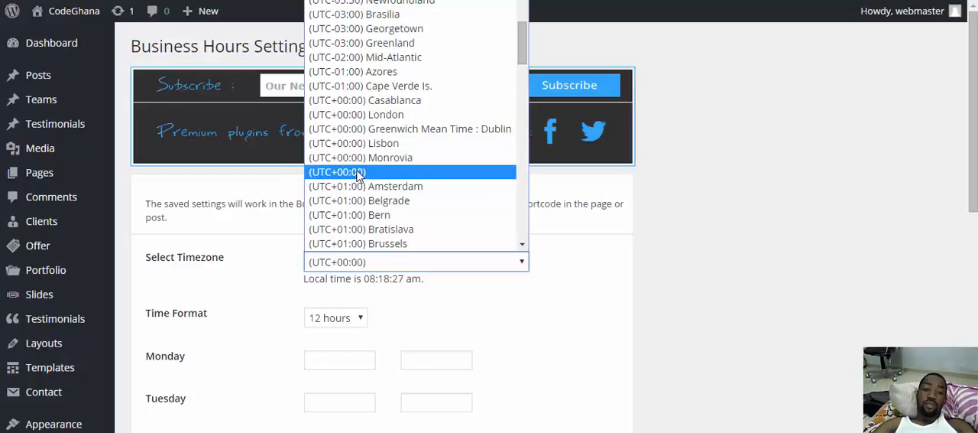
{"action": "left_click", "coordinate": [337, 171]}
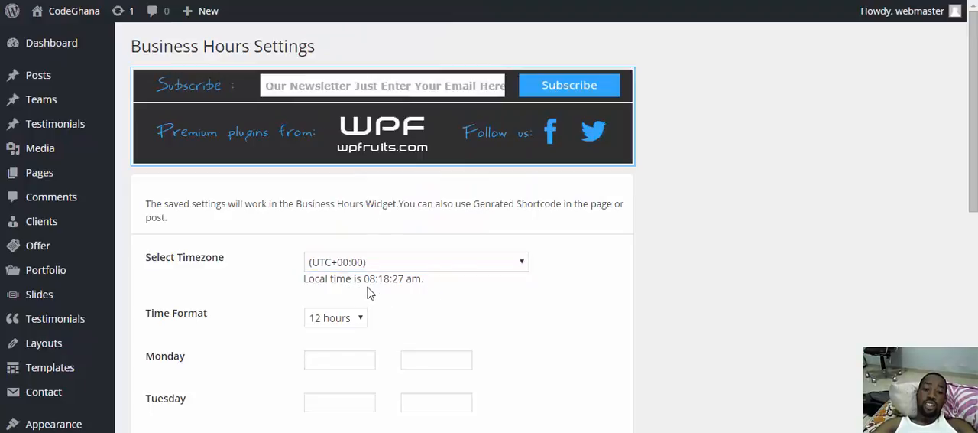
{"action": "mouse_move", "coordinate": [398, 293]}
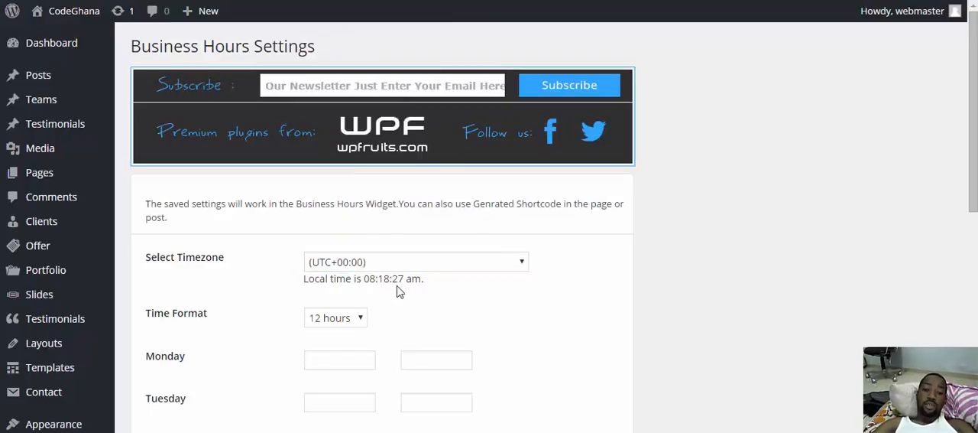
{"action": "mouse_move", "coordinate": [482, 289]}
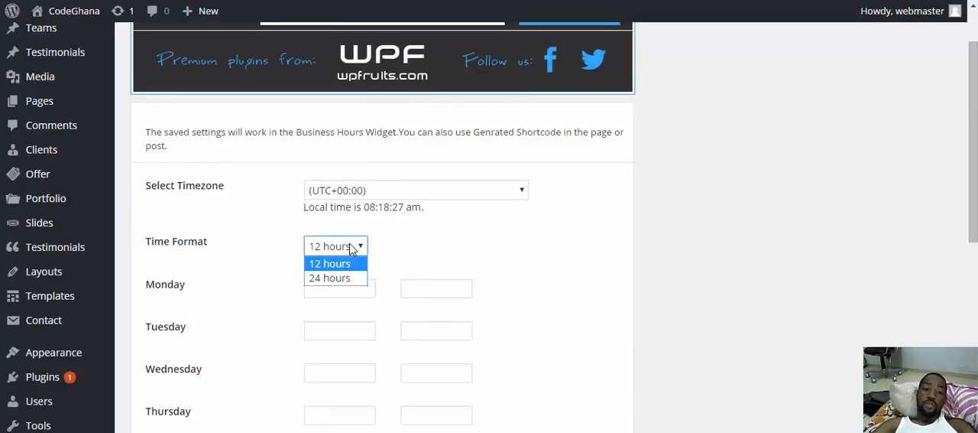
Switch the business hours time format to 24 hours
{"action": "left_click", "coordinate": [330, 278]}
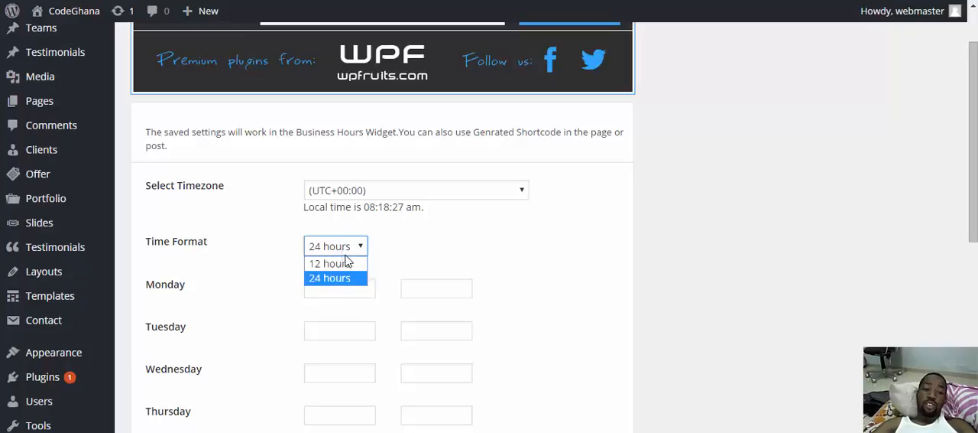
{"action": "left_click", "coordinate": [330, 263]}
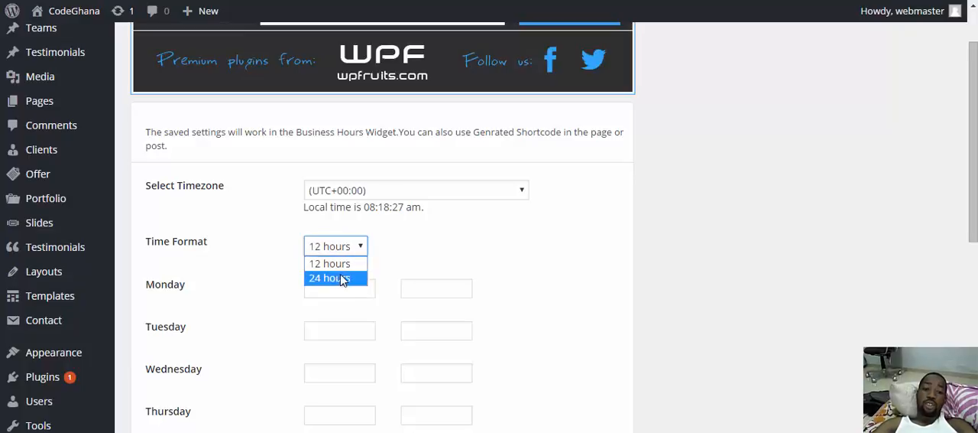
{"action": "left_click", "coordinate": [330, 278]}
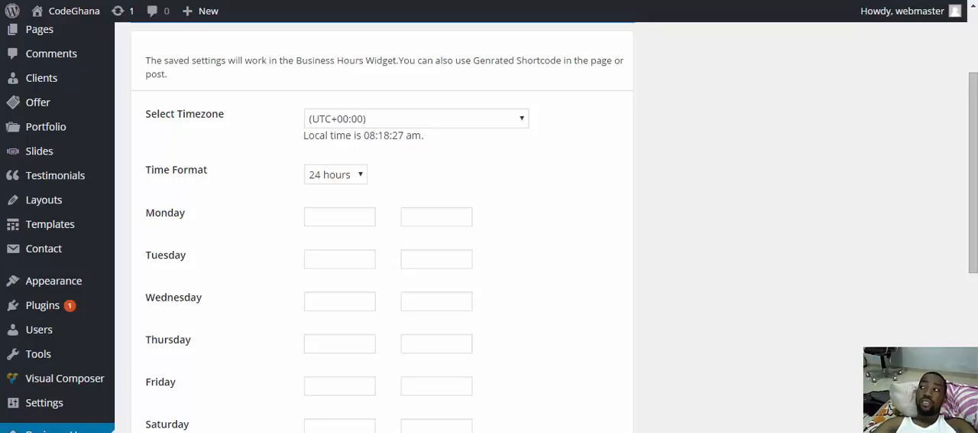
{"action": "mouse_move", "coordinate": [327, 189]}
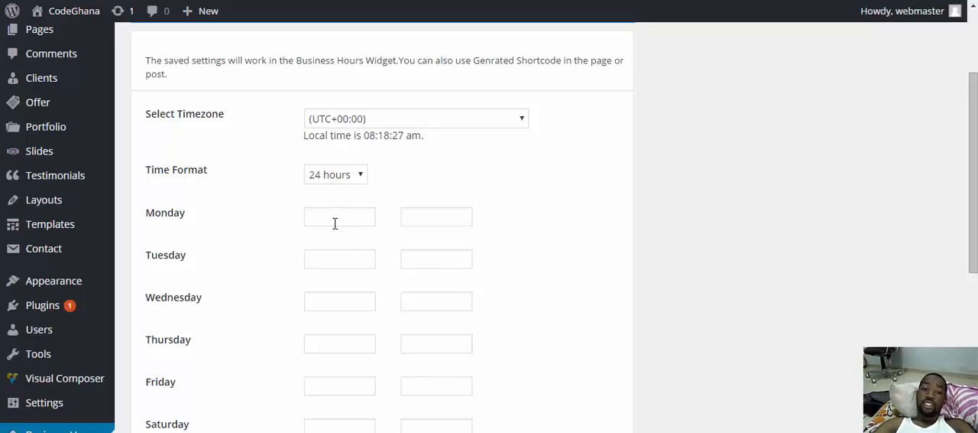
Set Monday–Thursday hours to 08:00–17:00, with Wednesday opening at 08:30
{"action": "left_click", "coordinate": [339, 217]}
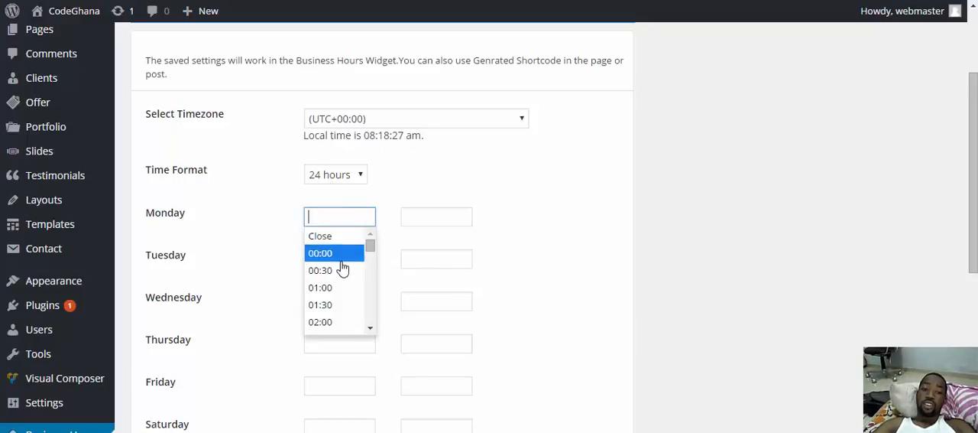
{"action": "scroll", "scroll_direction": "down", "scroll_amount": 3}
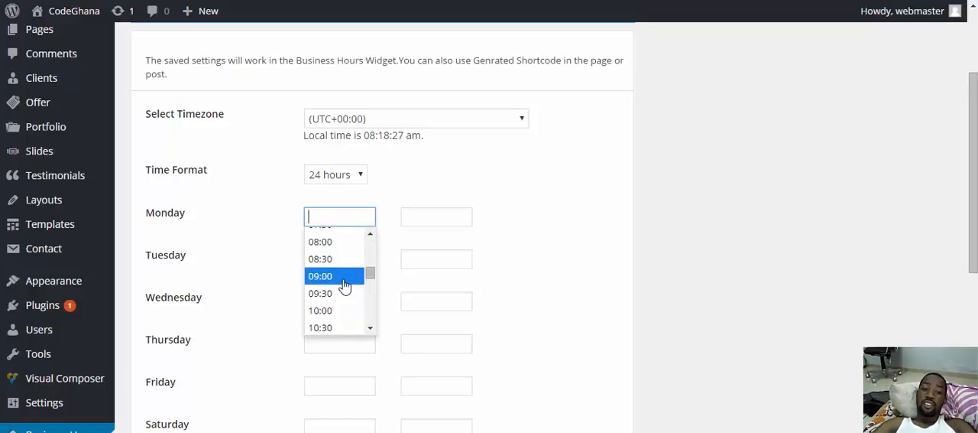
{"action": "left_click", "coordinate": [437, 217]}
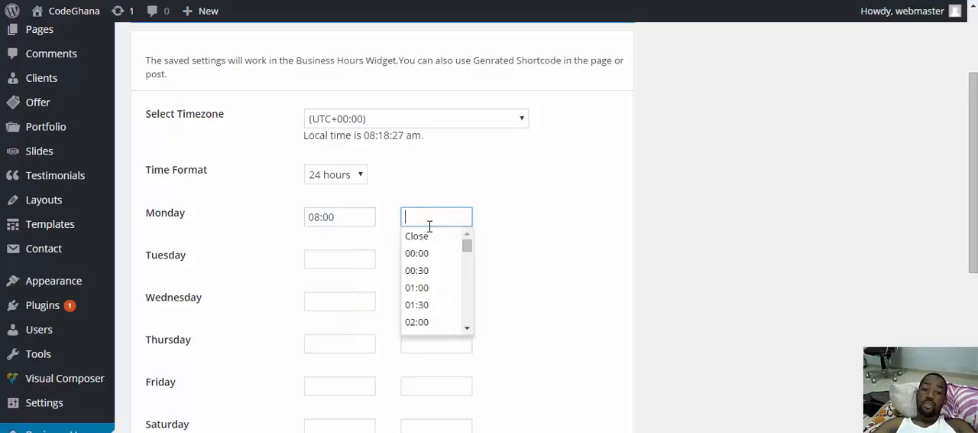
{"action": "scroll", "scroll_direction": "down", "scroll_amount": 3}
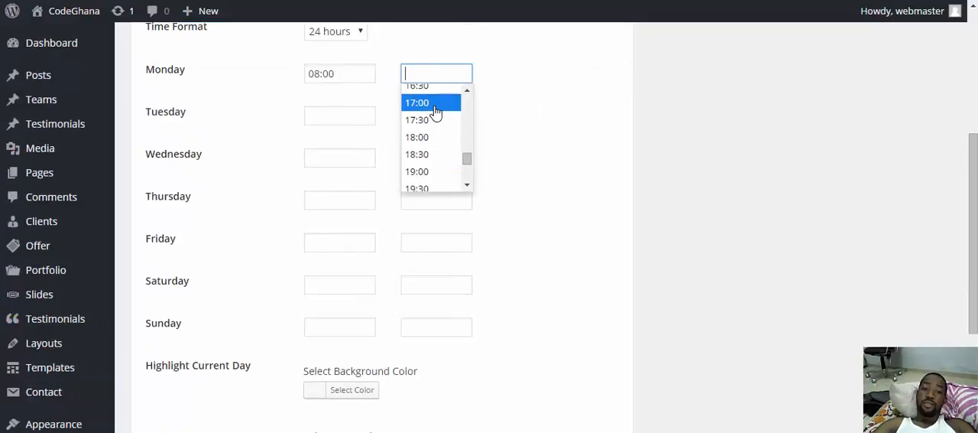
{"action": "left_click", "coordinate": [417, 102]}
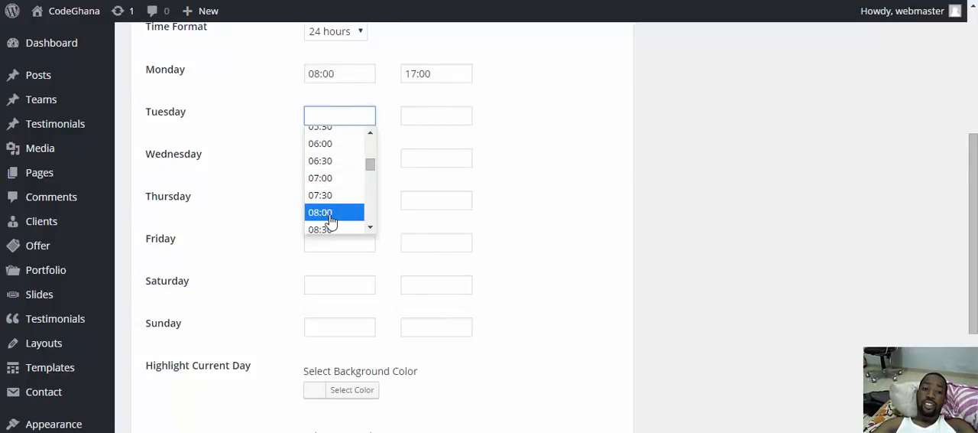
{"action": "mouse_move", "coordinate": [446, 177]}
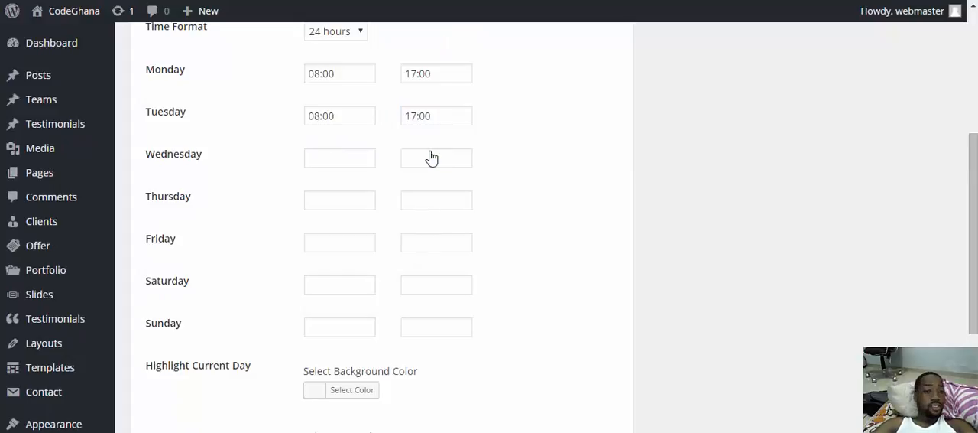
{"action": "left_click", "coordinate": [340, 157]}
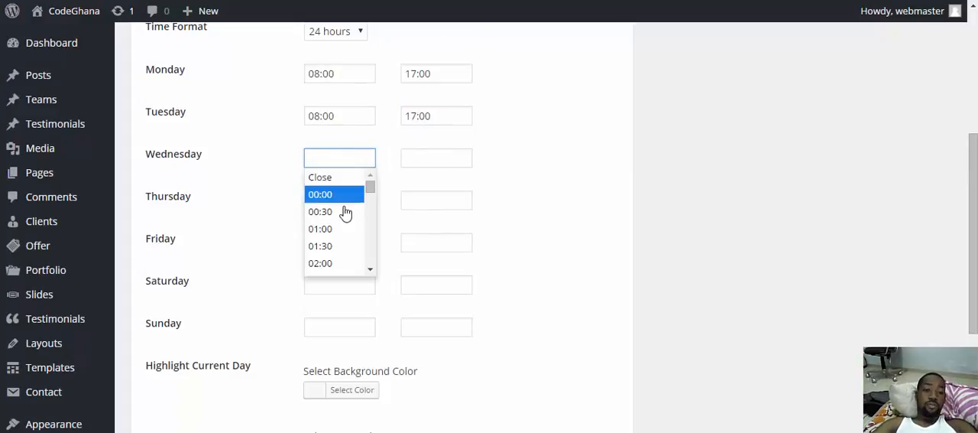
{"action": "mouse_move", "coordinate": [321, 210]}
{"action": "type", "text": "17"}
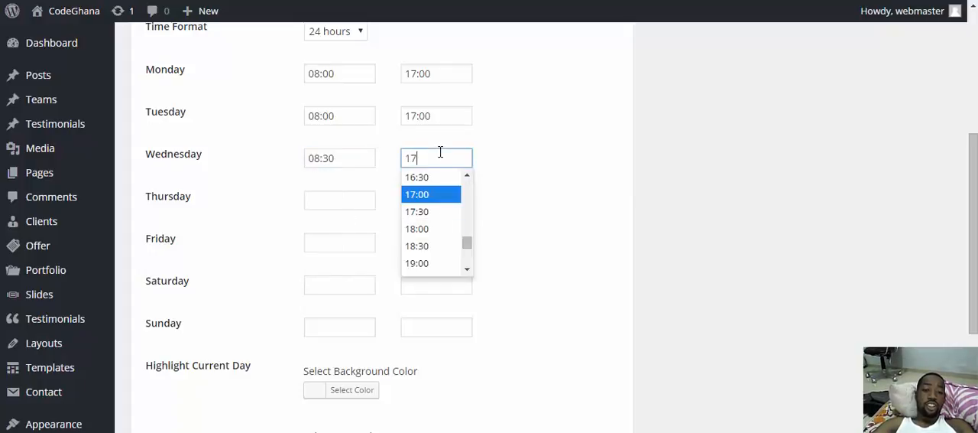
{"action": "left_click", "coordinate": [339, 199]}
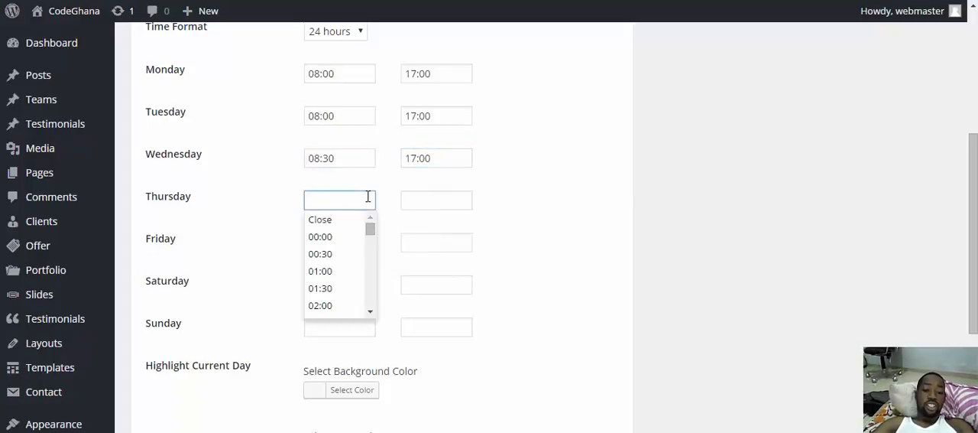
{"action": "type", "text": "8:00"}
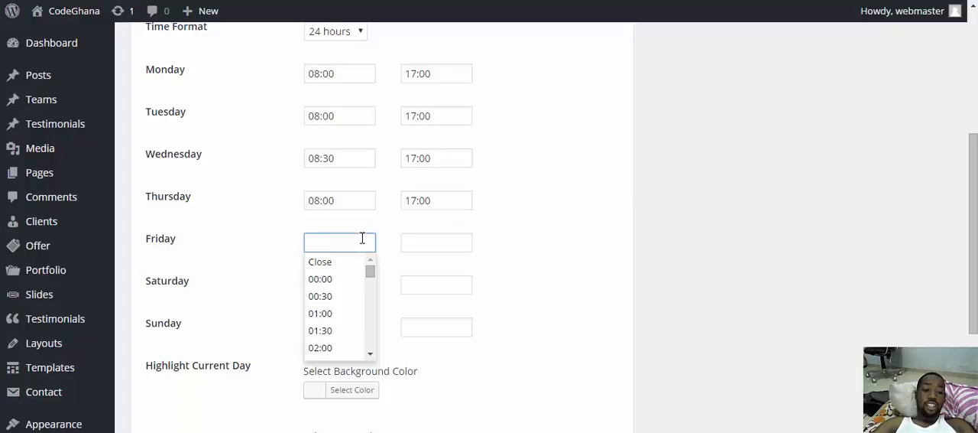
{"action": "type", "text": "17"}
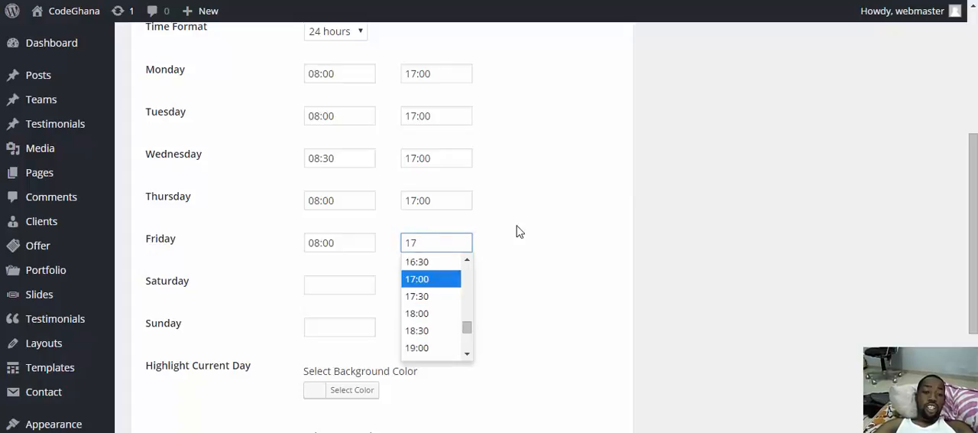
Set Friday to close at 17:00 and mark Saturday and Sunday as closed
{"action": "left_click", "coordinate": [416, 278]}
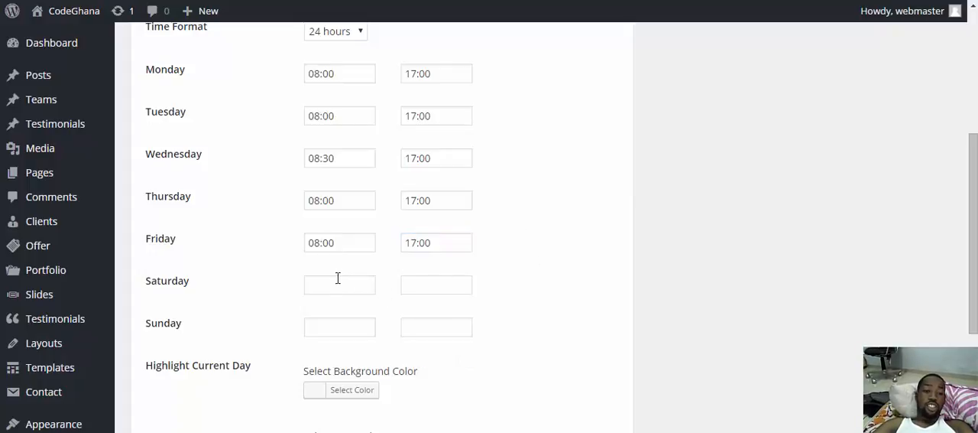
{"action": "type", "text": "Close"}
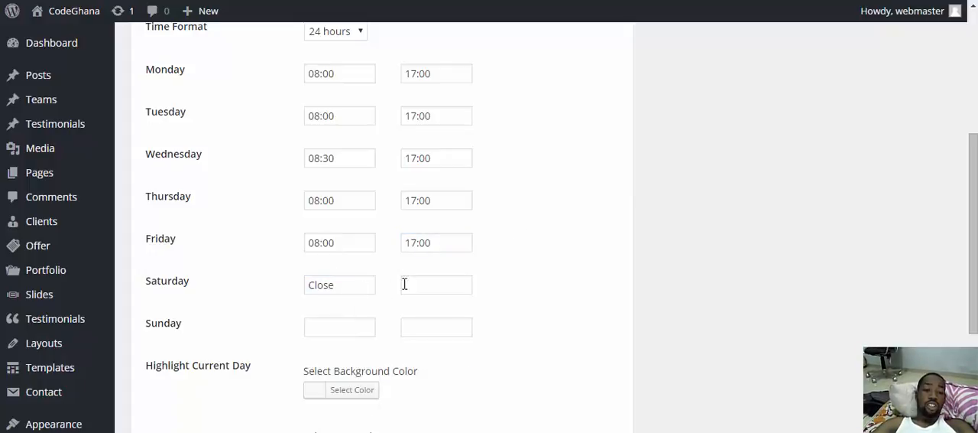
{"action": "type", "text": "Close"}
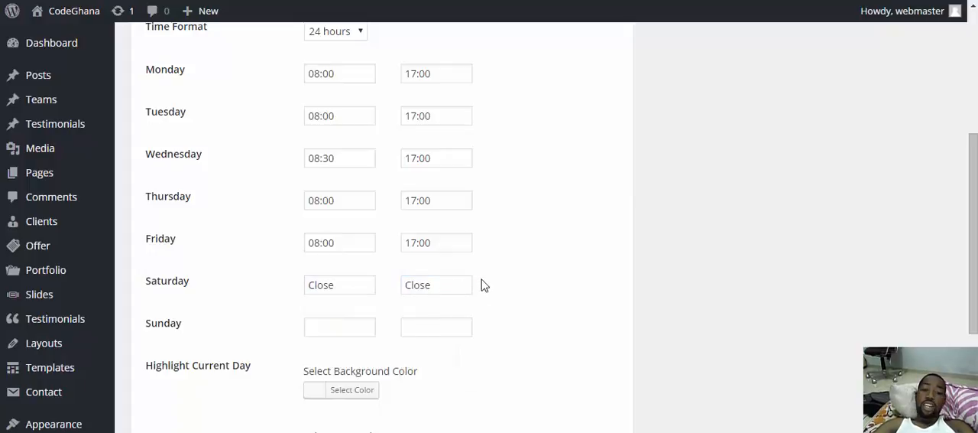
{"action": "left_click", "coordinate": [339, 327]}
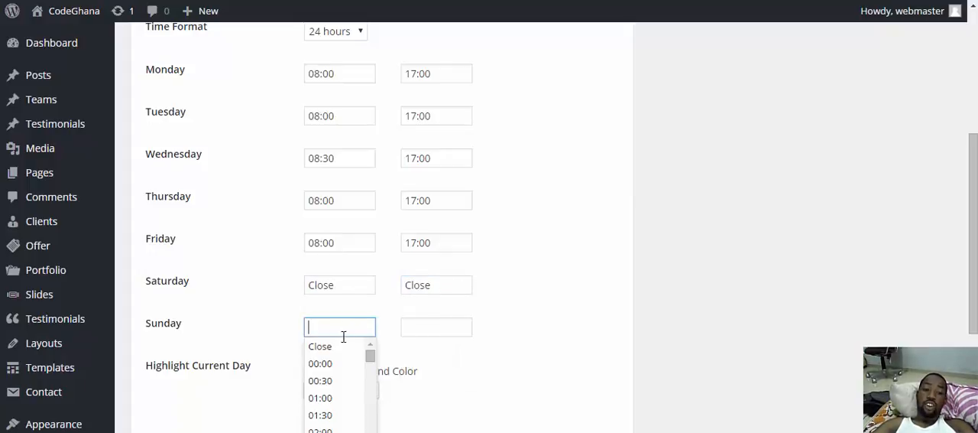
{"action": "left_click", "coordinate": [320, 346]}
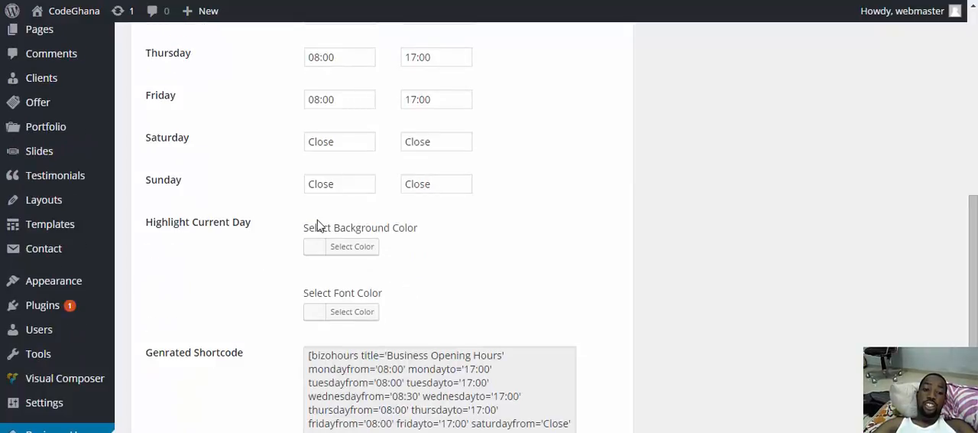
Pick red for the current-day background and light grey for its font colour
{"action": "left_click", "coordinate": [352, 245]}
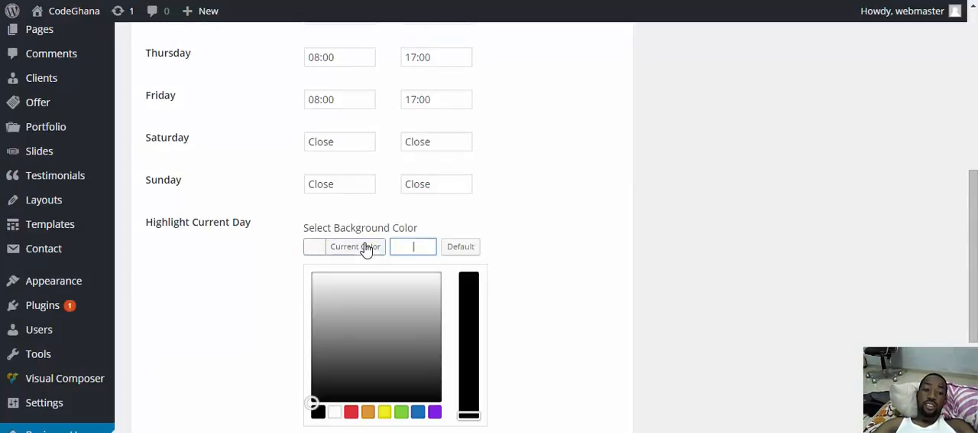
{"action": "scroll", "scroll_direction": "down", "scroll_amount": 3}
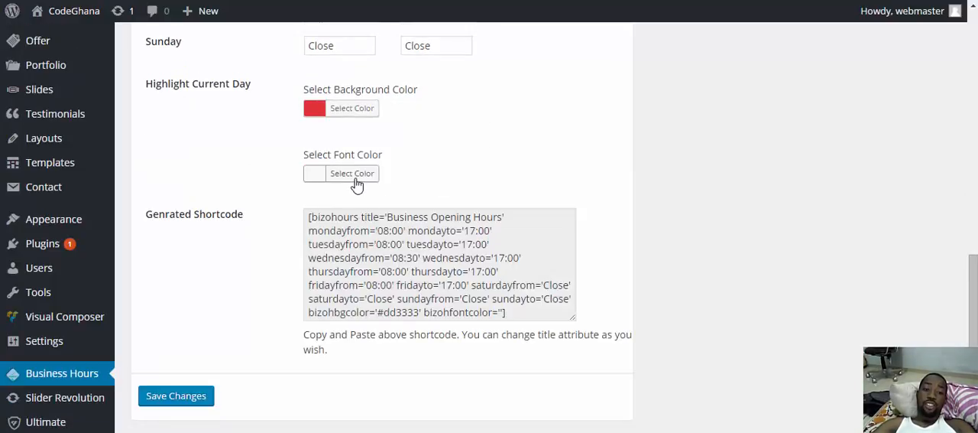
{"action": "left_click", "coordinate": [352, 172]}
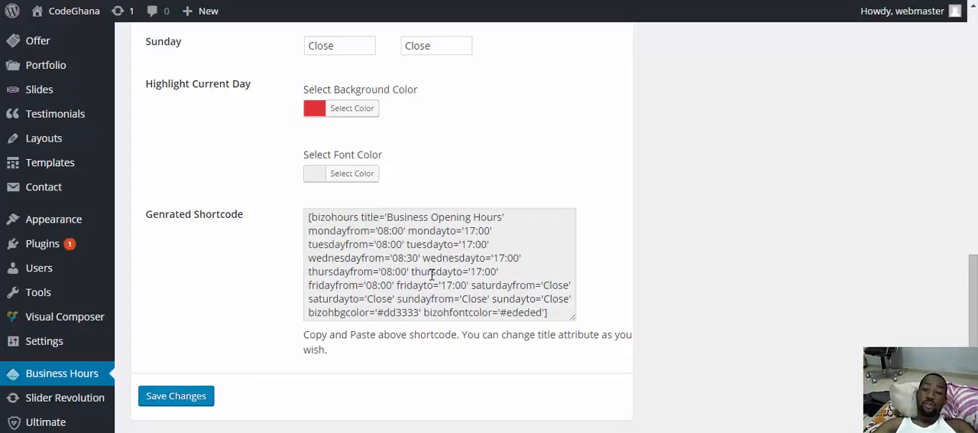
{"action": "mouse_move", "coordinate": [370, 352]}
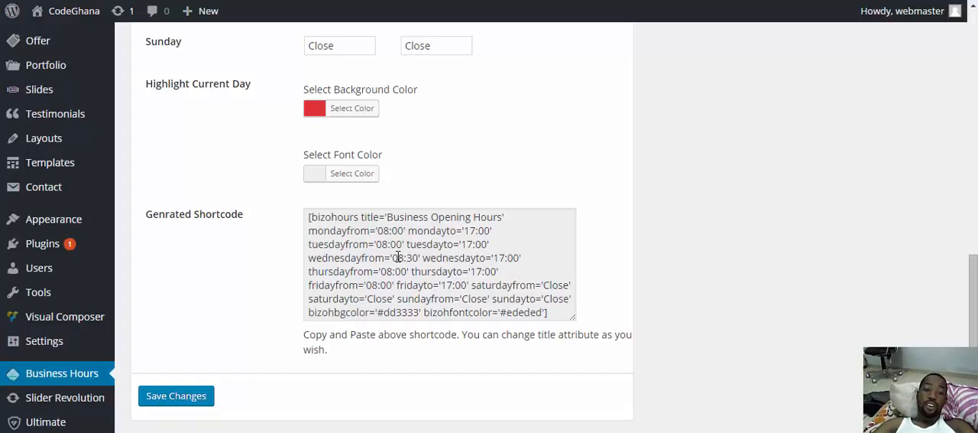
Copy the generated shortcode and start a new page from the admin bar
{"action": "triple_click", "coordinate": [398, 257]}
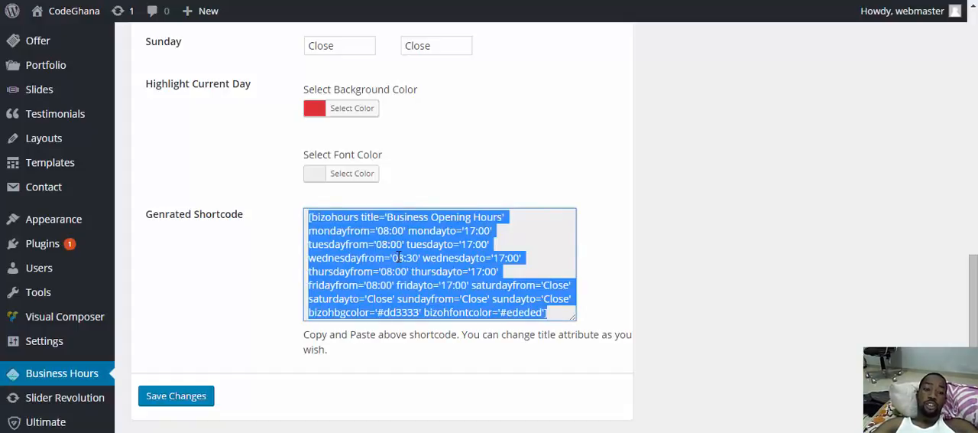
{"action": "mouse_move", "coordinate": [199, 32]}
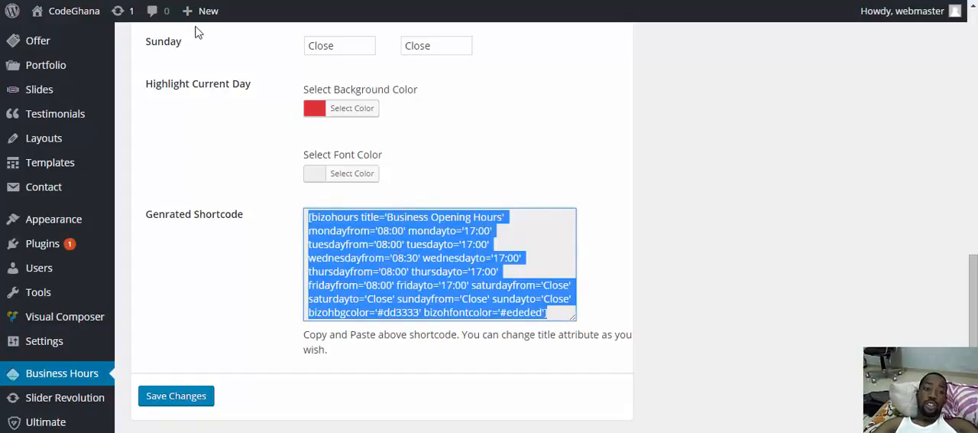
{"action": "left_click", "coordinate": [208, 11]}
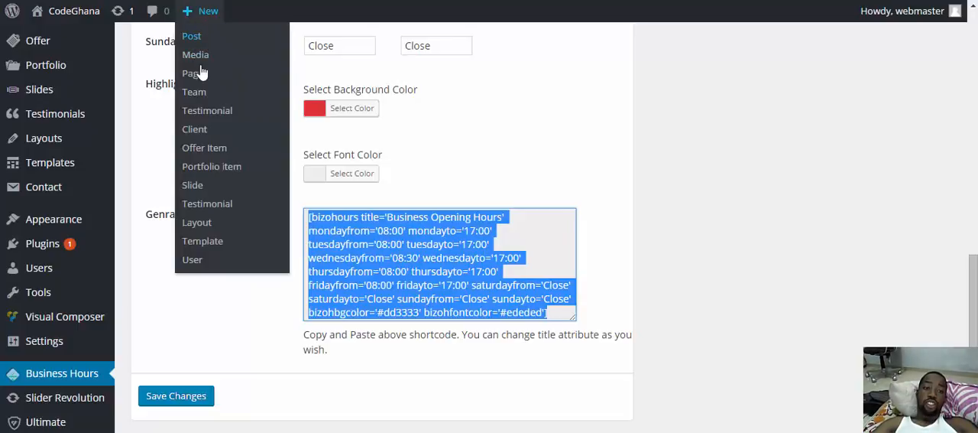
{"action": "right_click", "coordinate": [192, 73]}
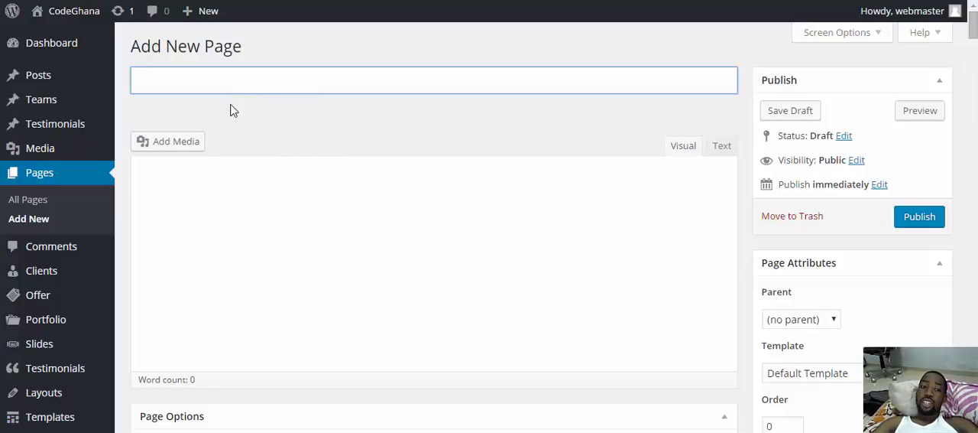
{"action": "mouse_move", "coordinate": [314, 104]}
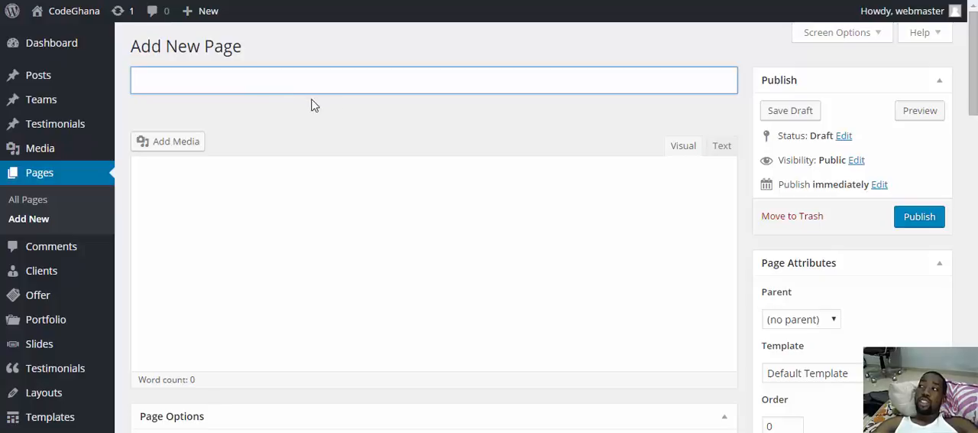
{"action": "mouse_move", "coordinate": [333, 149]}
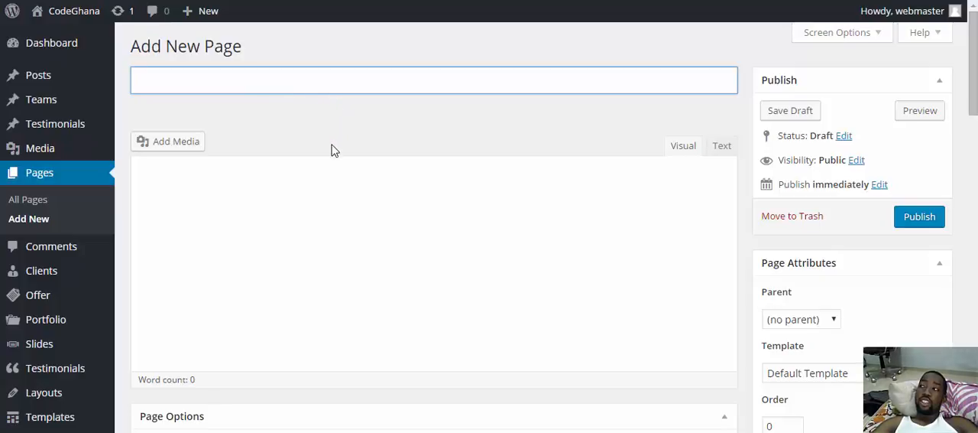
{"action": "mouse_move", "coordinate": [364, 150]}
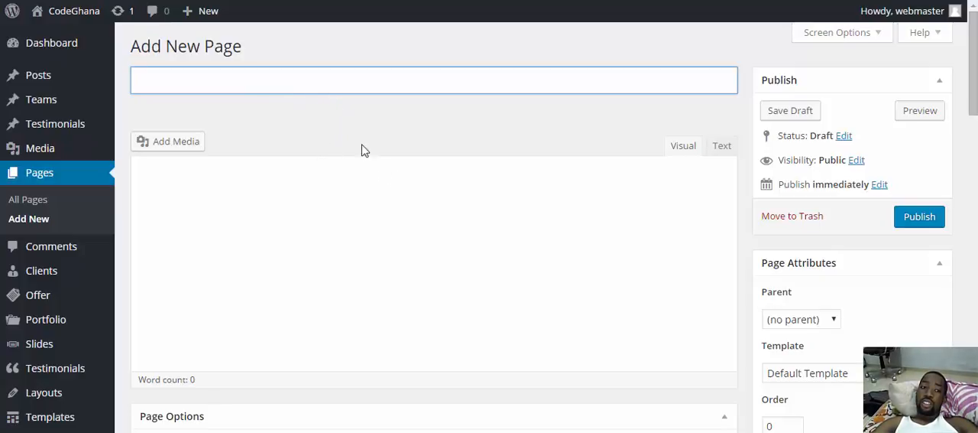
Scroll down the empty new page editor to the Muffin Builder options
{"action": "scroll", "scroll_direction": "down", "scroll_amount": 3}
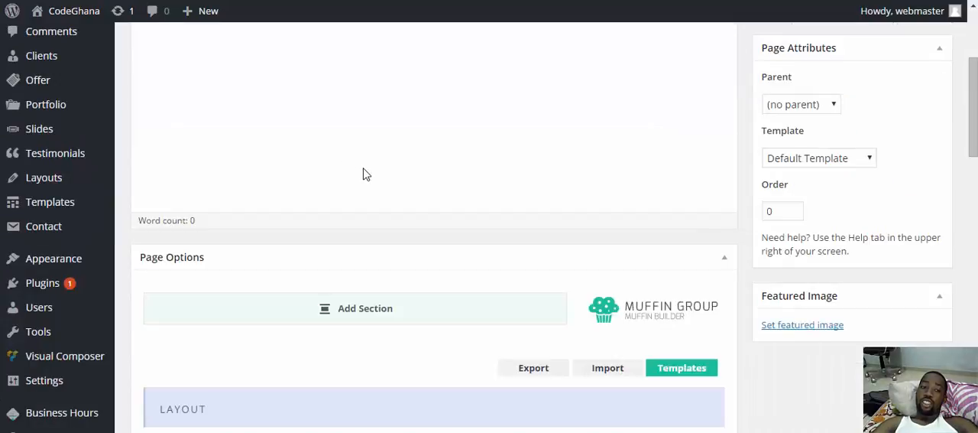
{"action": "mouse_move", "coordinate": [389, 161]}
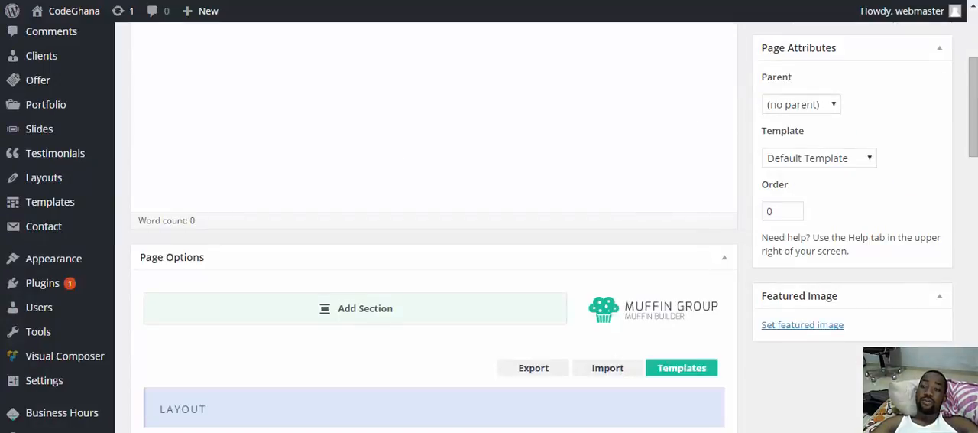
{"action": "mouse_move", "coordinate": [942, 119]}
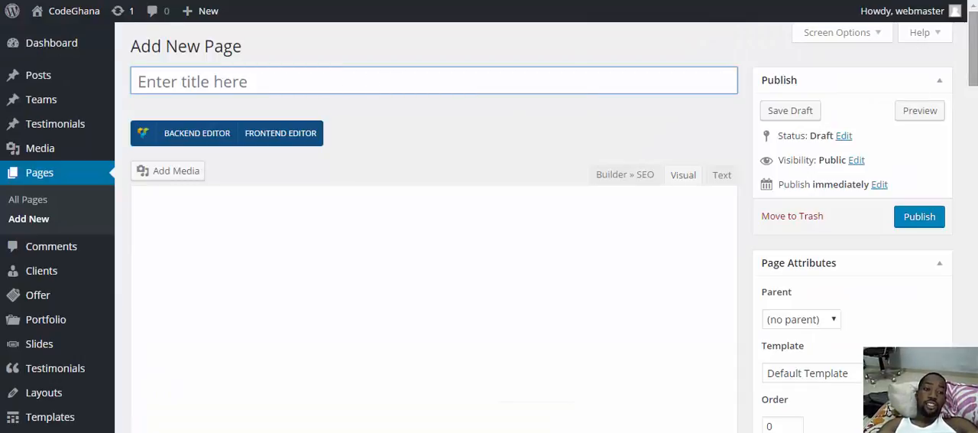
Title the page 'Business Opening Hours', add the bizohours shortcode and publish it
{"action": "left_click", "coordinate": [682, 175]}
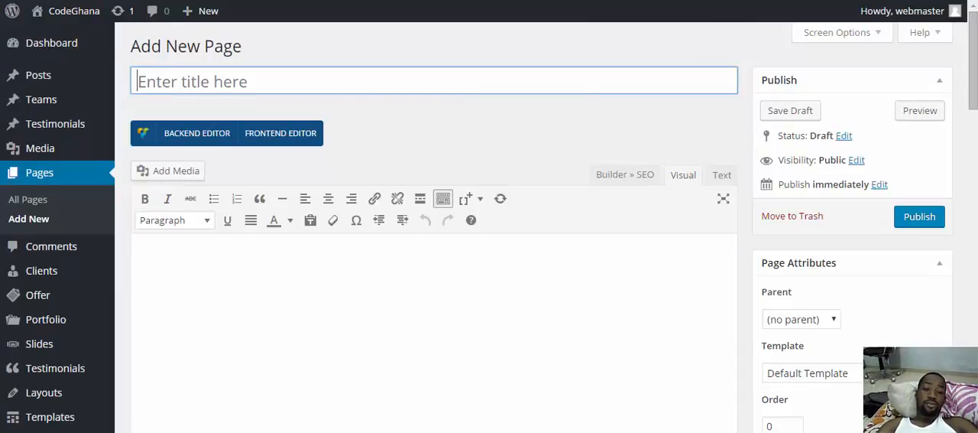
{"action": "left_click", "coordinate": [434, 81]}
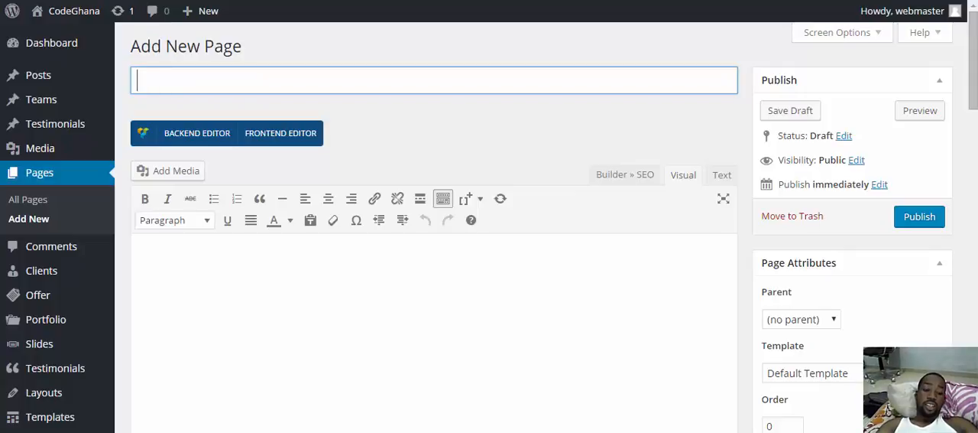
{"action": "type", "text": "Business Open"}
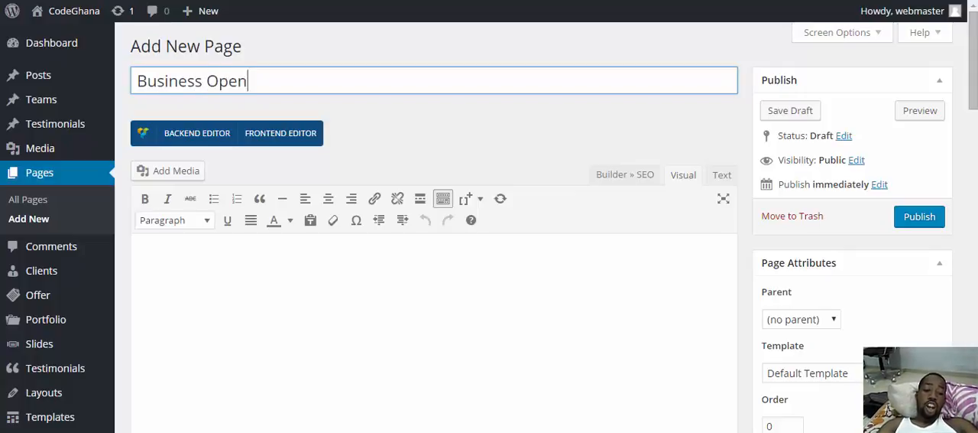
{"action": "type", "text": "ing Hours"}
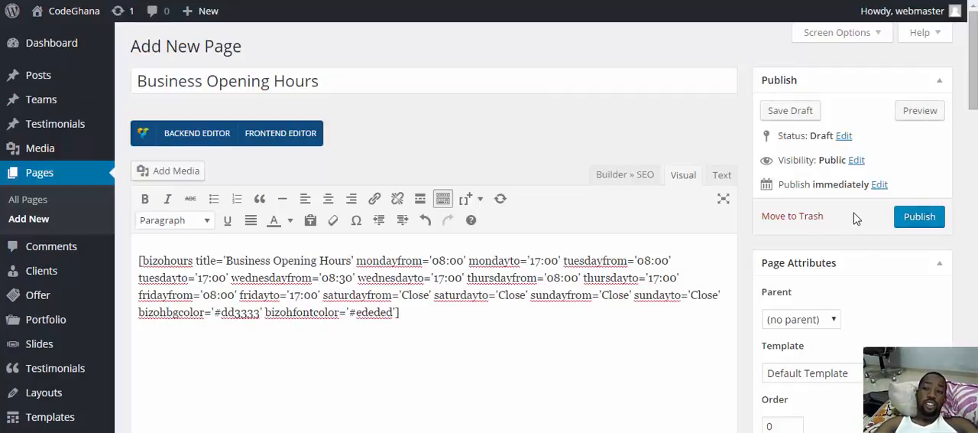
{"action": "left_click", "coordinate": [920, 218]}
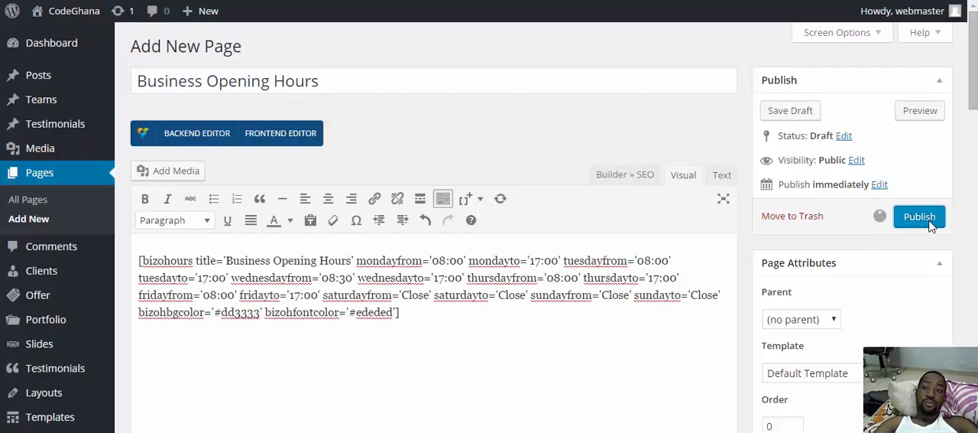
{"action": "mouse_move", "coordinate": [920, 217]}
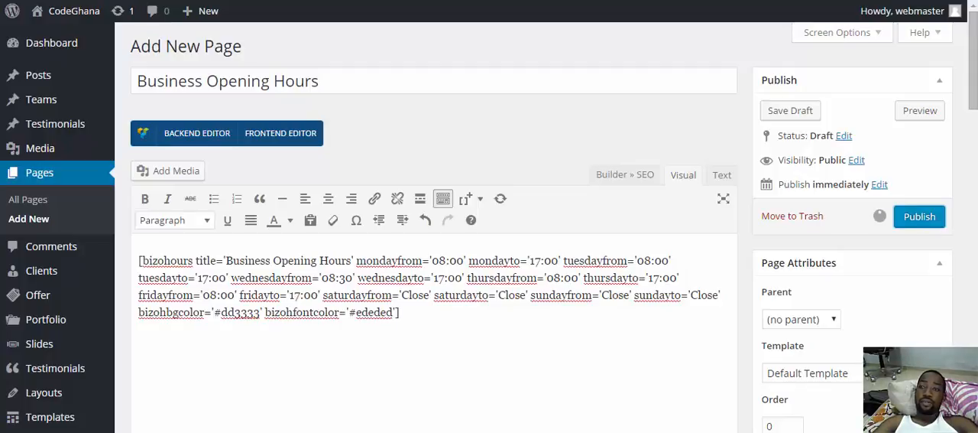
{"action": "left_click", "coordinate": [920, 215]}
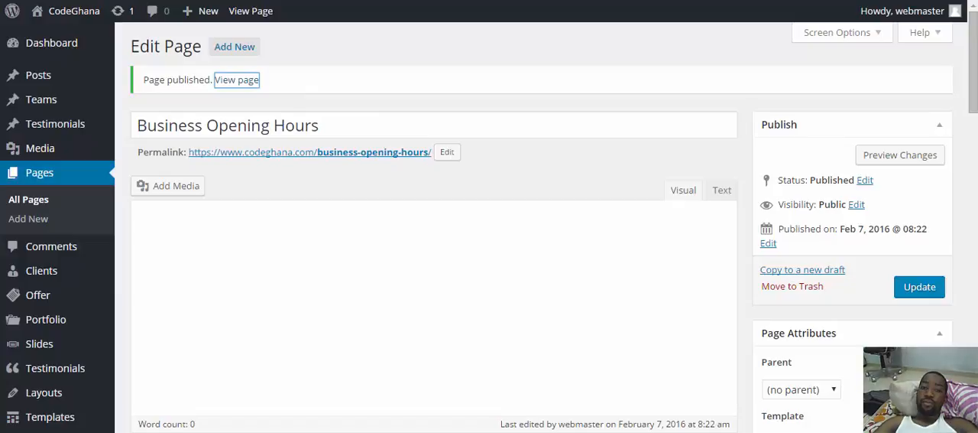
View the live page's hours table with Sunday highlighted red as the current day
{"action": "left_click", "coordinate": [237, 79]}
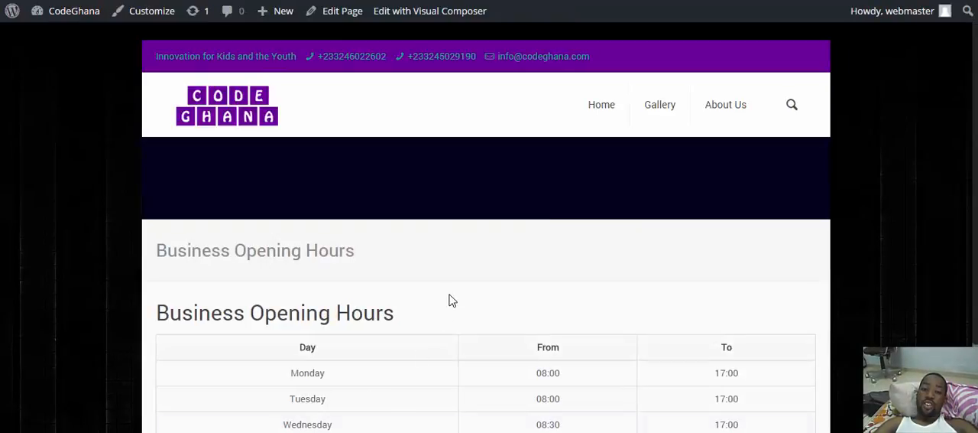
{"action": "scroll", "scroll_direction": "down", "scroll_amount": 3}
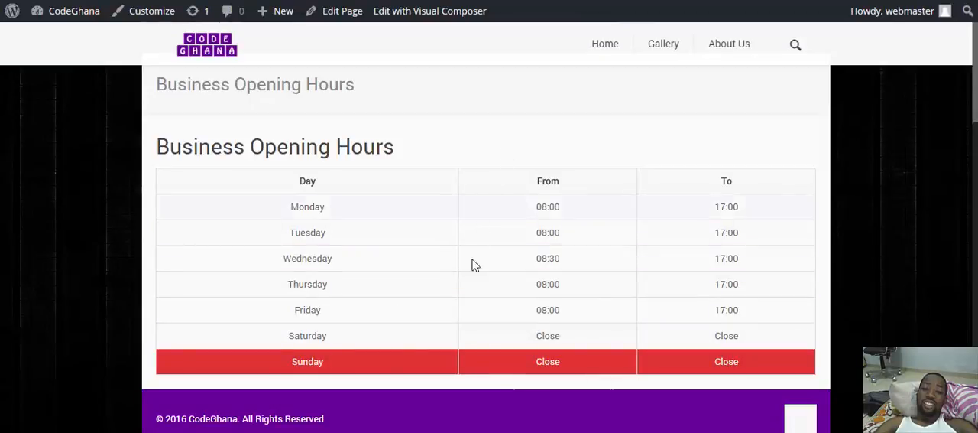
{"action": "mouse_move", "coordinate": [385, 292]}
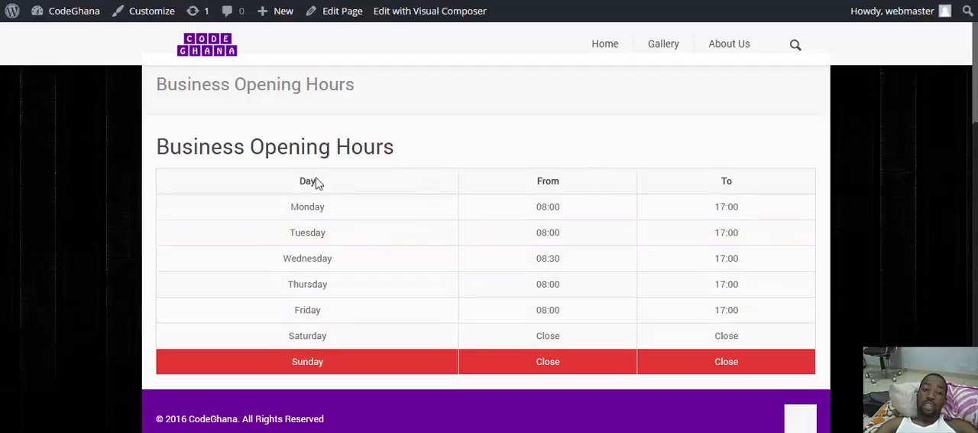
{"action": "mouse_move", "coordinate": [344, 199]}
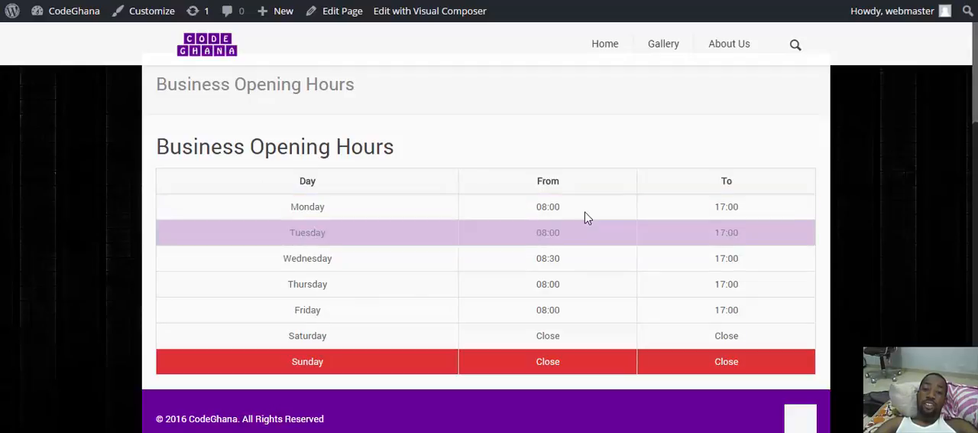
{"action": "mouse_move", "coordinate": [335, 261]}
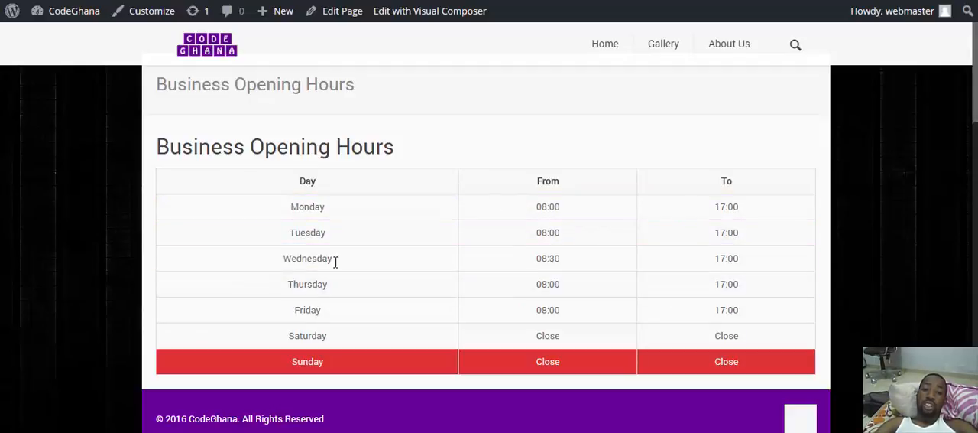
{"action": "mouse_move", "coordinate": [575, 257]}
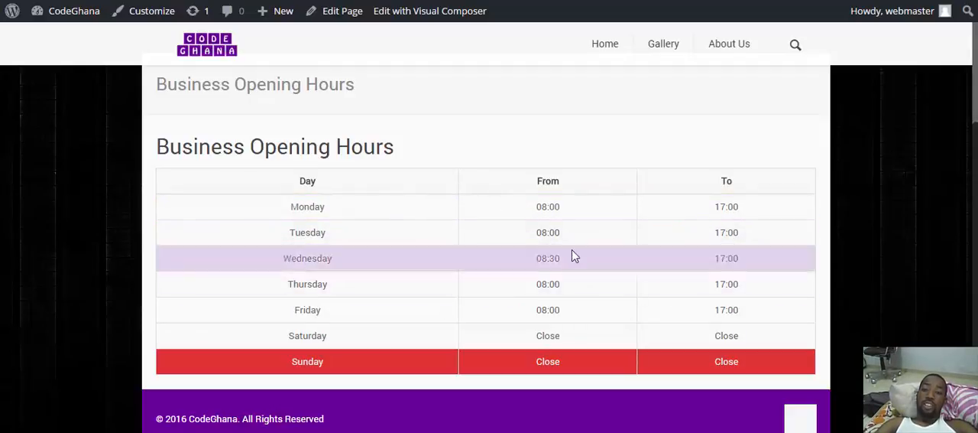
{"action": "scroll", "scroll_direction": "up", "scroll_amount": 3}
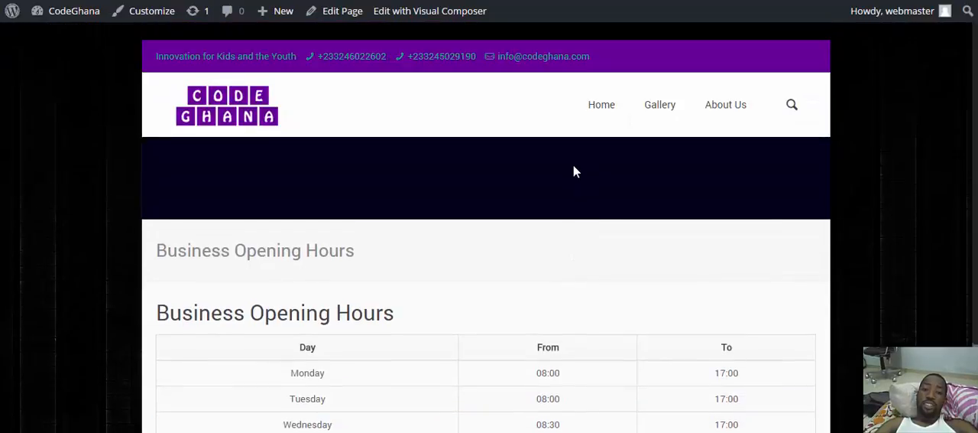
{"action": "mouse_move", "coordinate": [355, 120]}
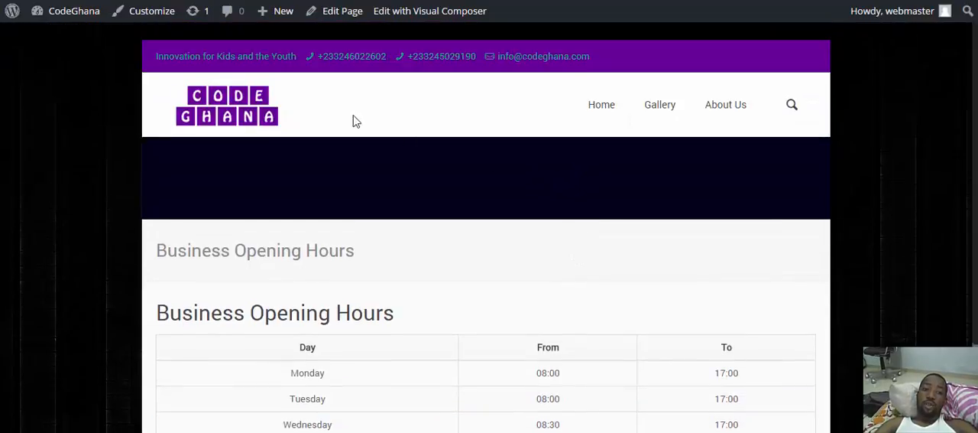
{"action": "mouse_move", "coordinate": [82, 31]}
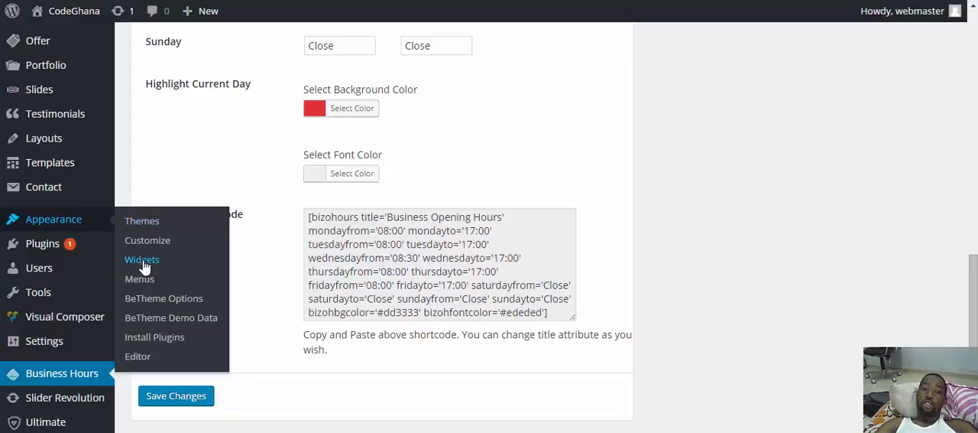
{"action": "mouse_move", "coordinate": [141, 259]}
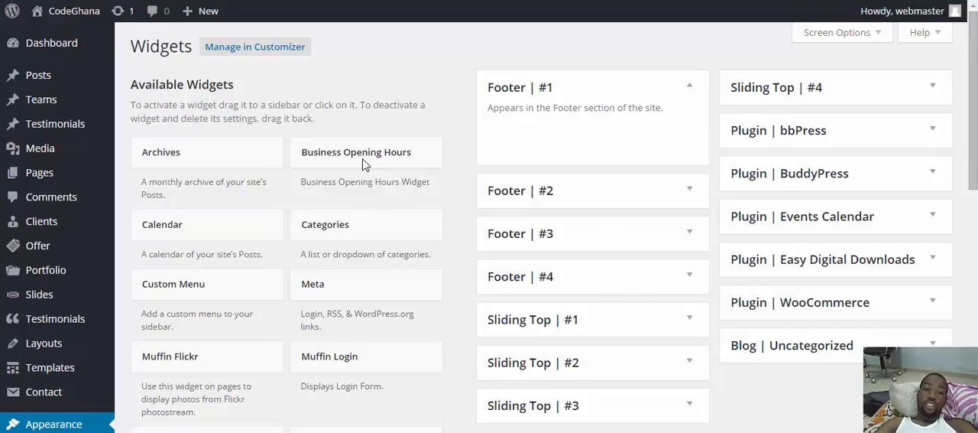
Place the Business Opening Hours widget in the Blog | Uncategorized sidebar and save it
{"action": "left_click", "coordinate": [354, 151]}
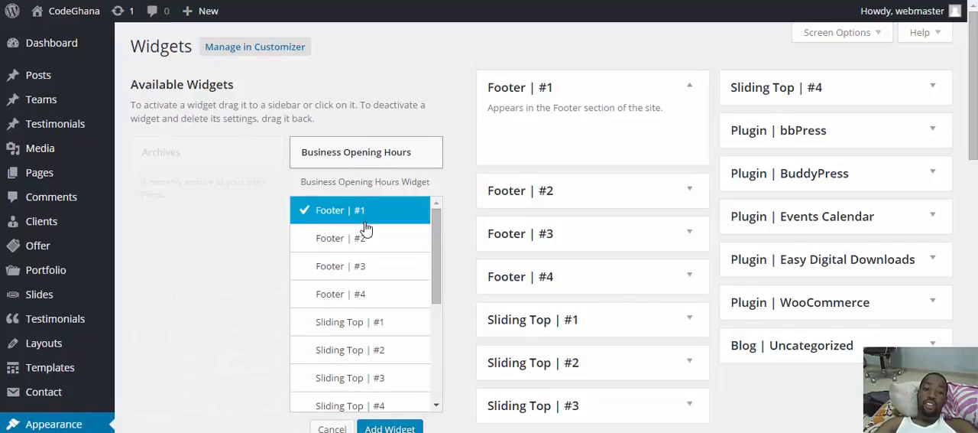
{"action": "scroll", "scroll_direction": "down", "scroll_amount": 3}
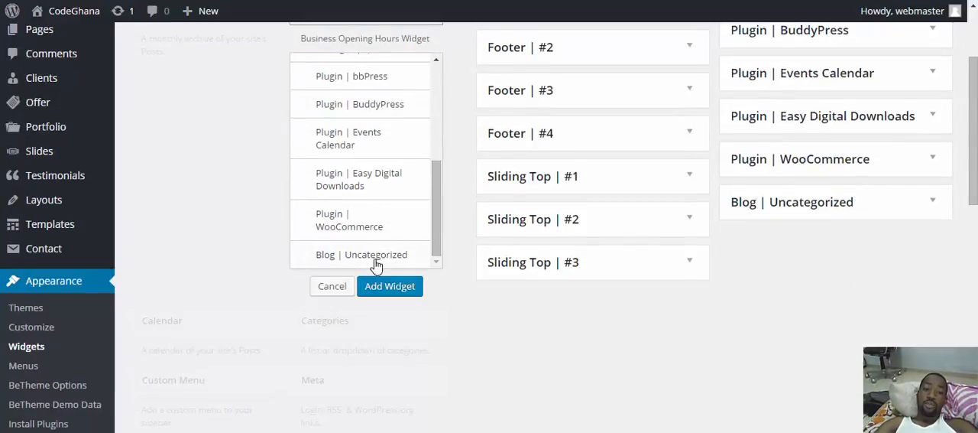
{"action": "left_click", "coordinate": [361, 254]}
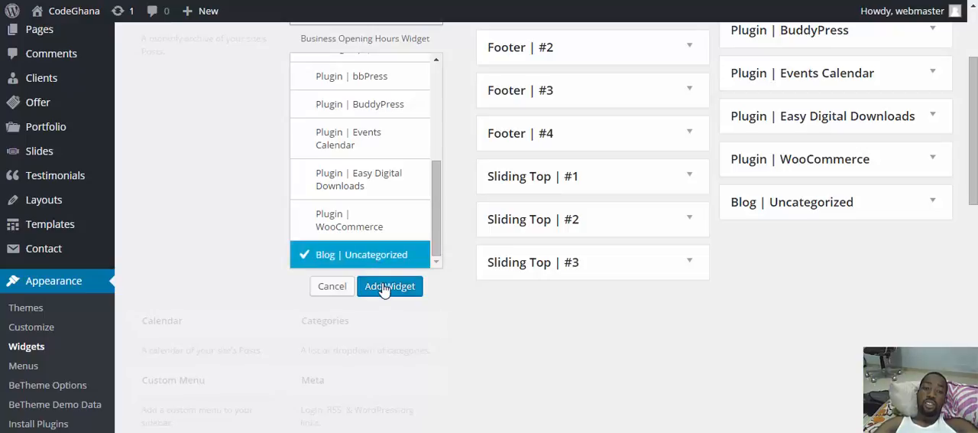
{"action": "left_click", "coordinate": [389, 285]}
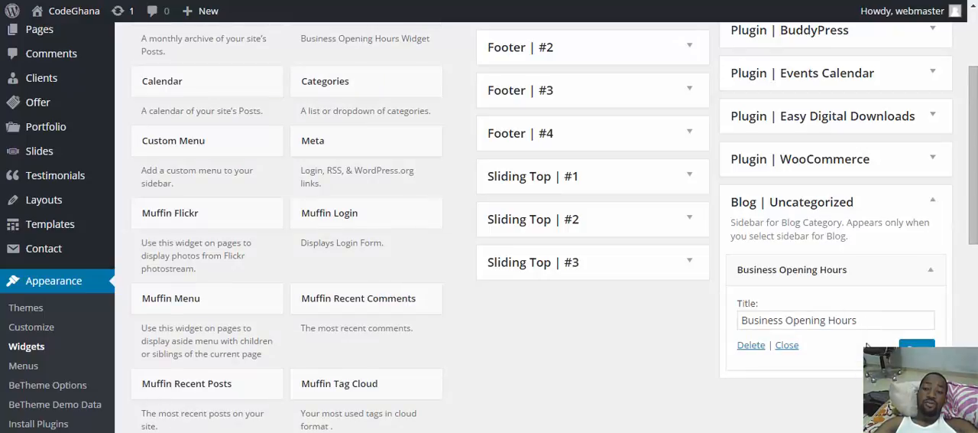
{"action": "left_click", "coordinate": [834, 319]}
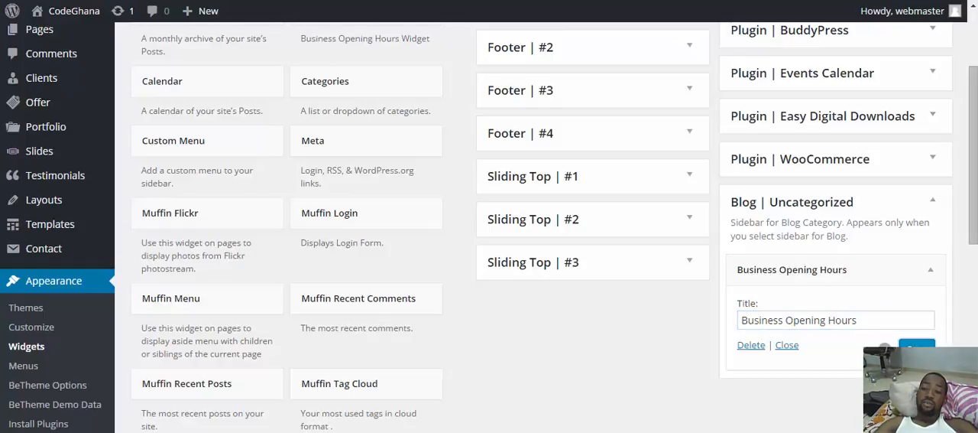
{"action": "mouse_move", "coordinate": [807, 351]}
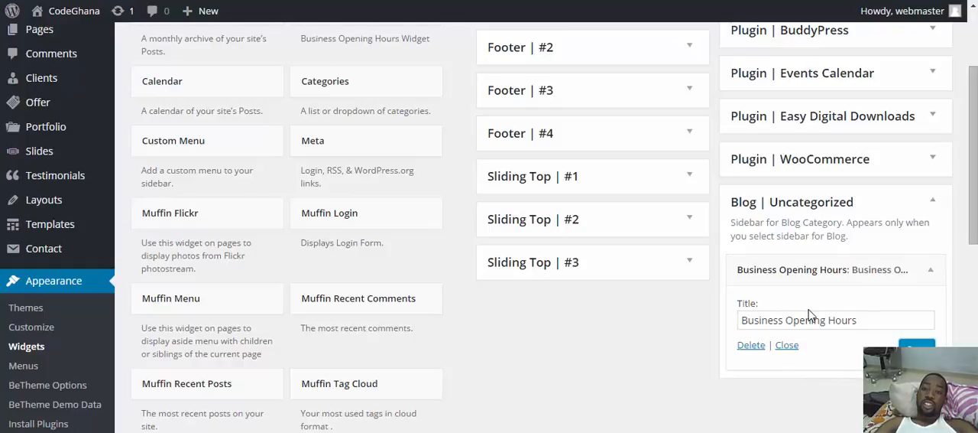
{"action": "mouse_move", "coordinate": [610, 287]}
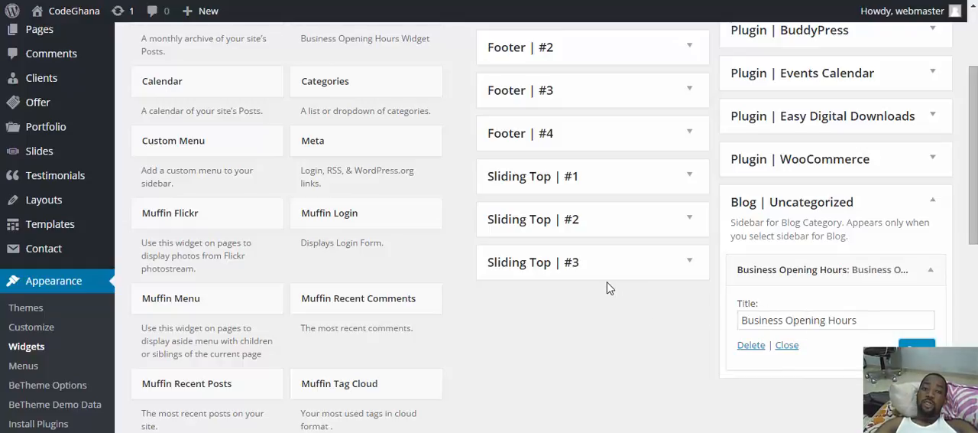
{"action": "mouse_move", "coordinate": [610, 279]}
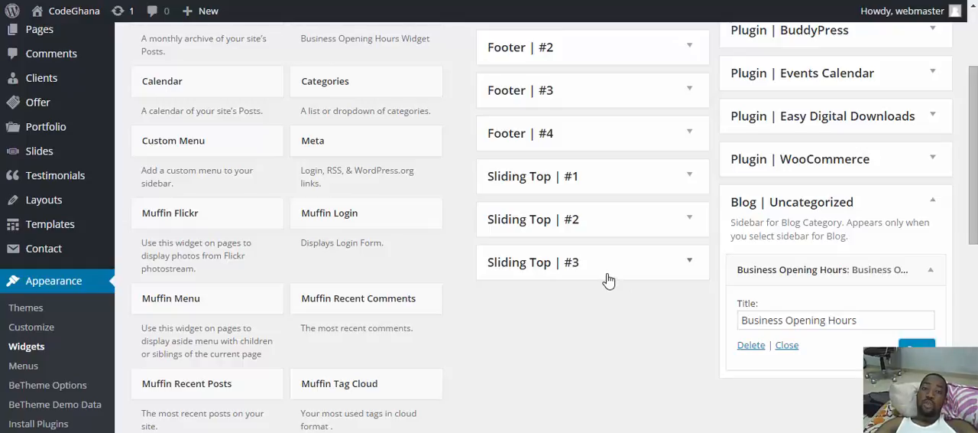